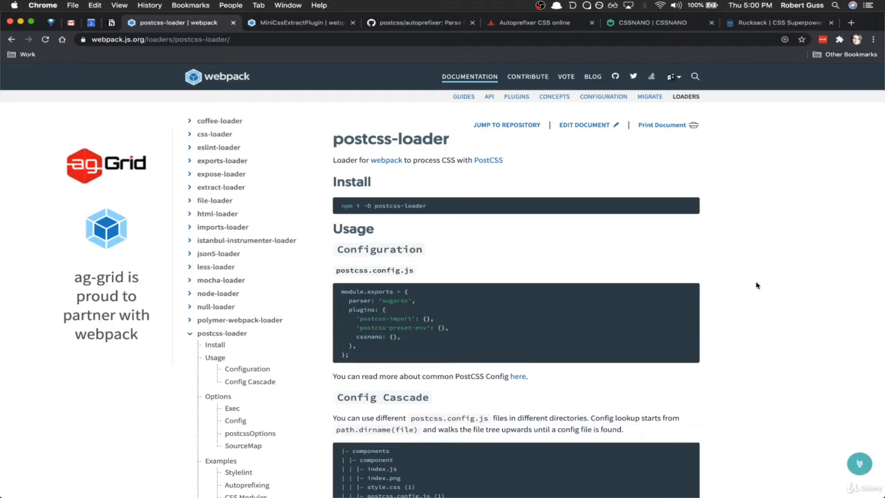
pyautogui.moveTo(757, 254)
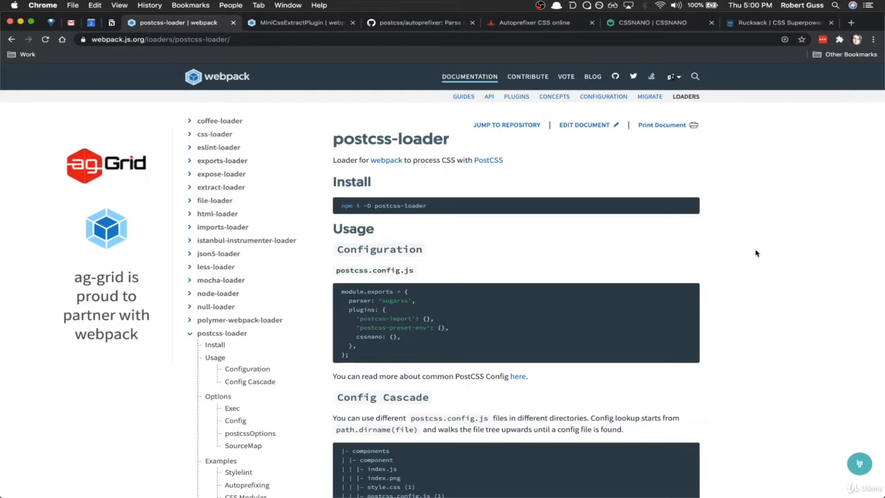
pyautogui.moveTo(623, 221)
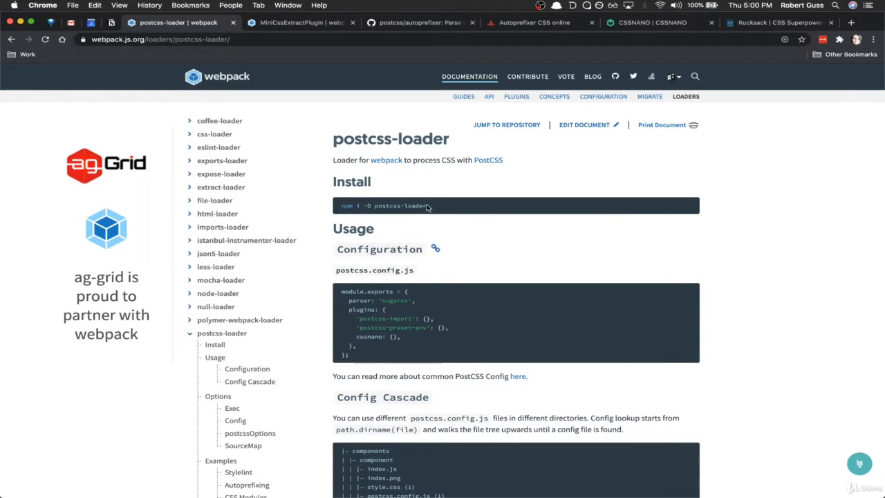
pyautogui.moveTo(10, 333)
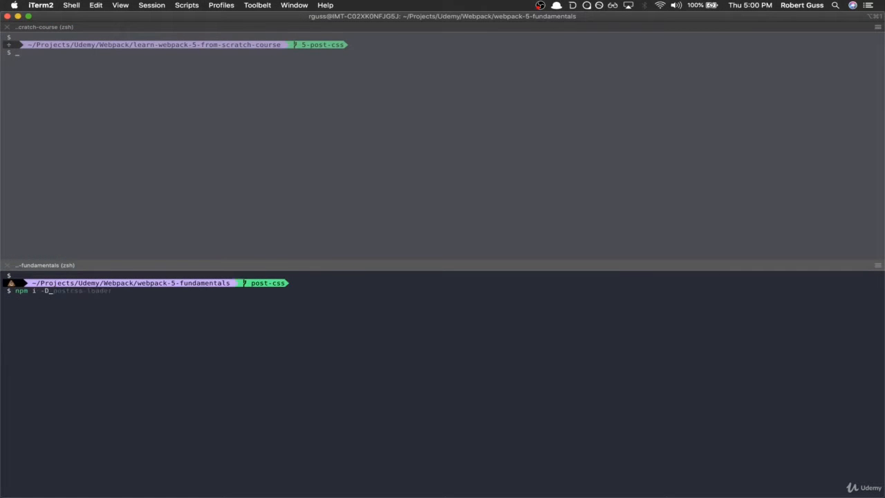
# Install postcss-loader via npm i -D and create postcss.config.js with touch.
pyautogui.write('postcss-load')
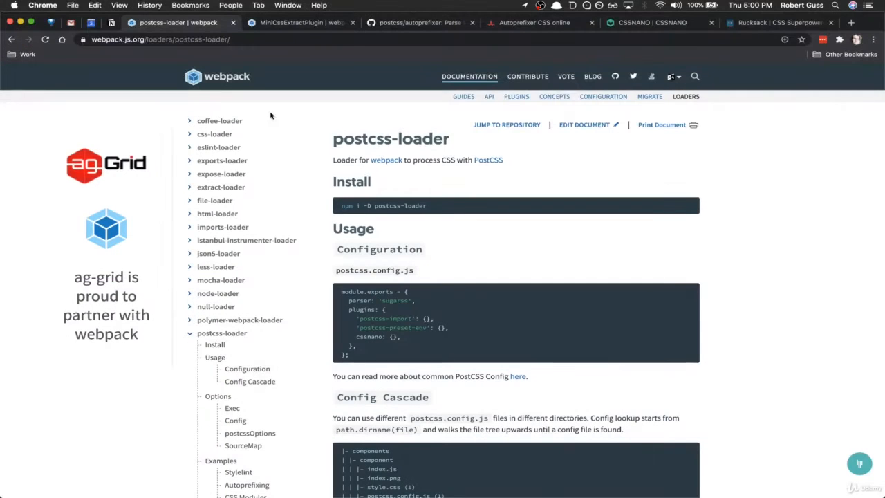
pyautogui.moveTo(210, 22)
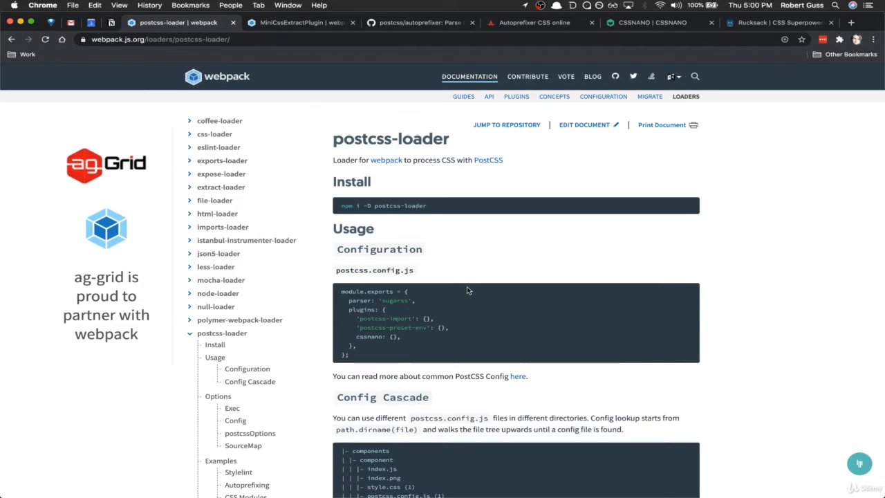
pyautogui.moveTo(392, 283)
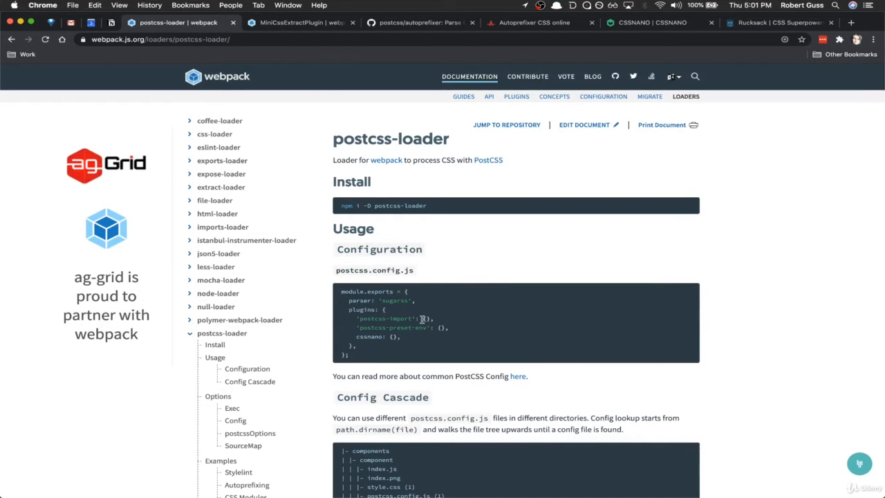
pyautogui.moveTo(341, 269)
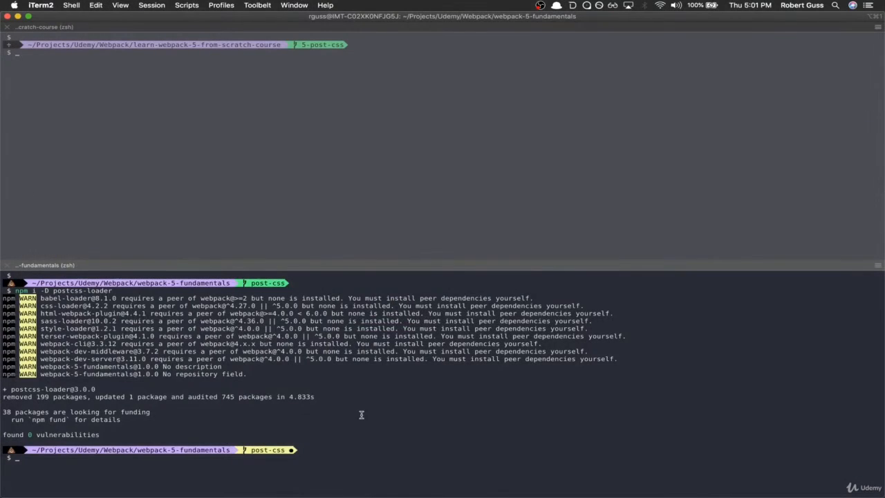
pyautogui.write('touch postcss.config.js')
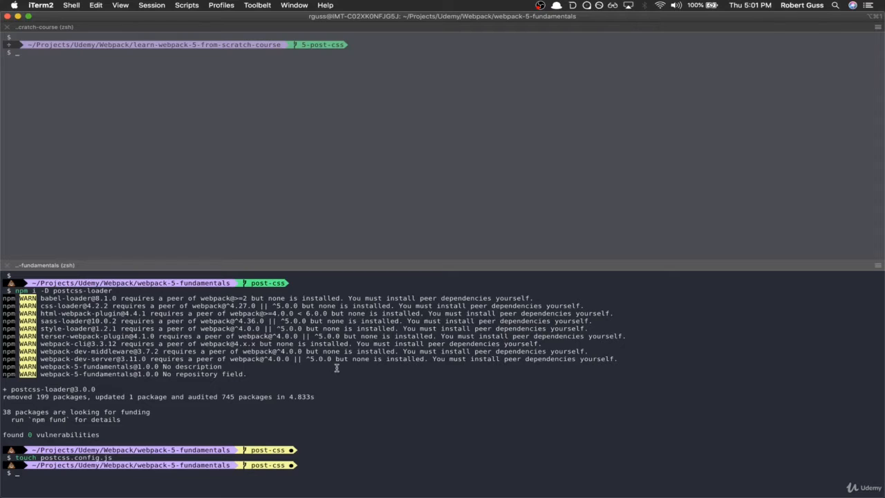
pyautogui.write('npm install --save-dev mini-css-extract-plugin')
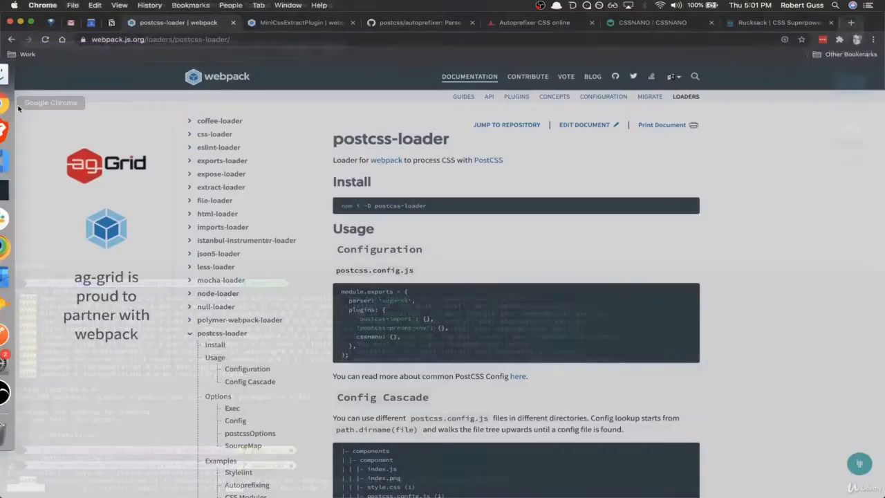
# Skim the Autoprefixer GitHub README, then view the Autoprefixer CSS online demo.
pyautogui.click(415, 22)
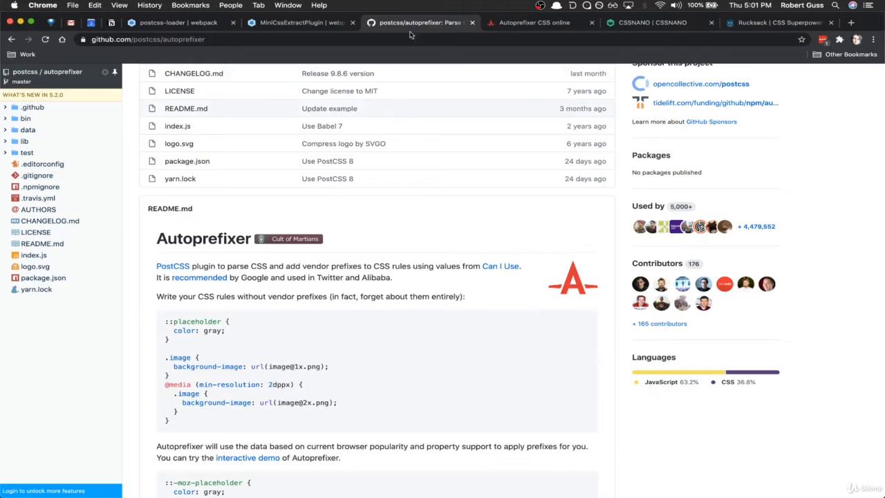
pyautogui.scroll(-3)
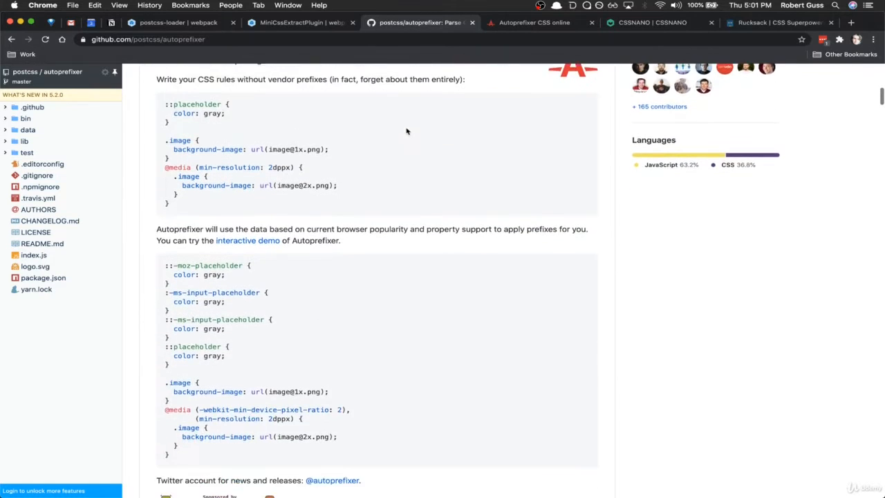
pyautogui.scroll(-3)
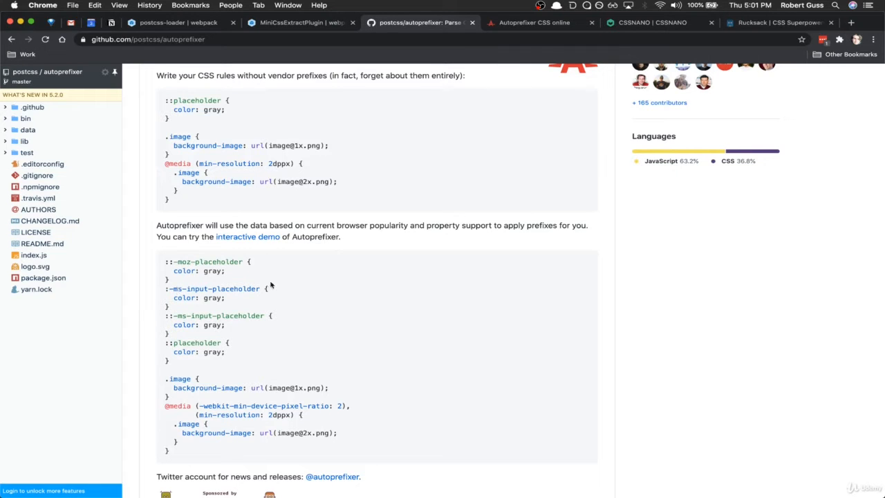
pyautogui.click(533, 23)
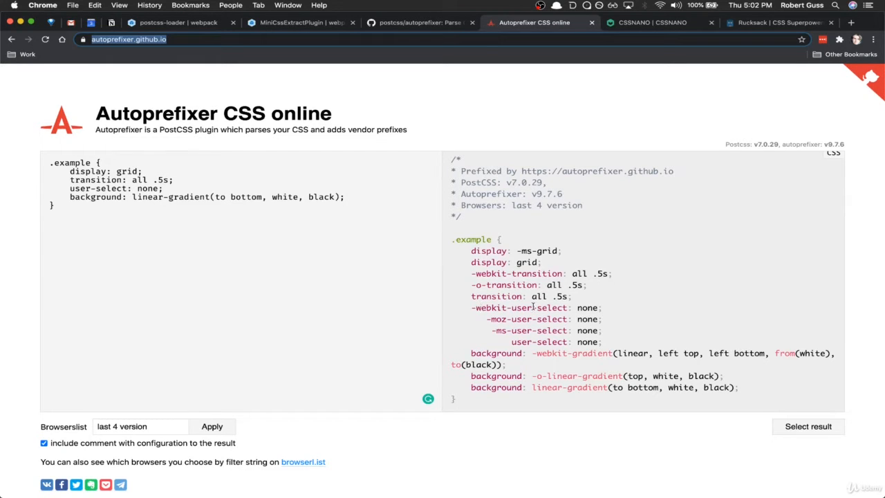
pyautogui.moveTo(528, 336)
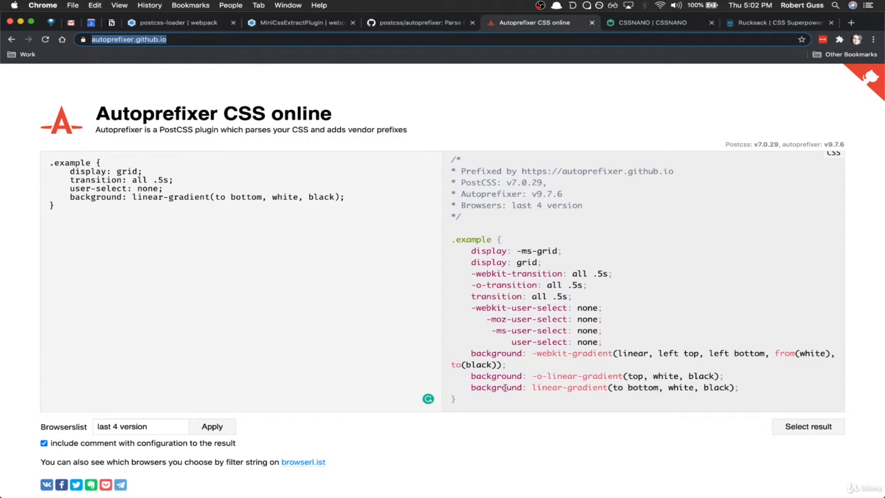
pyautogui.moveTo(637, 55)
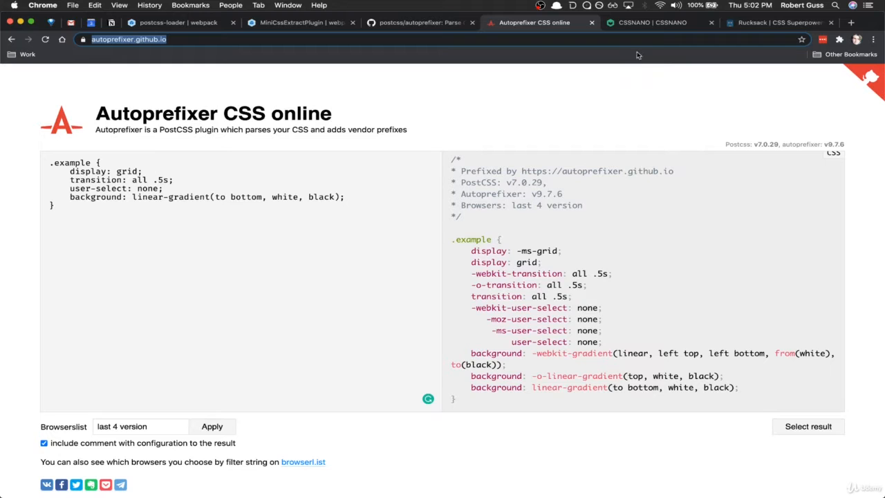
# View the cssnano homepage, then Rucksack's Responsive Typography docs with font-size: responsive.
pyautogui.click(651, 23)
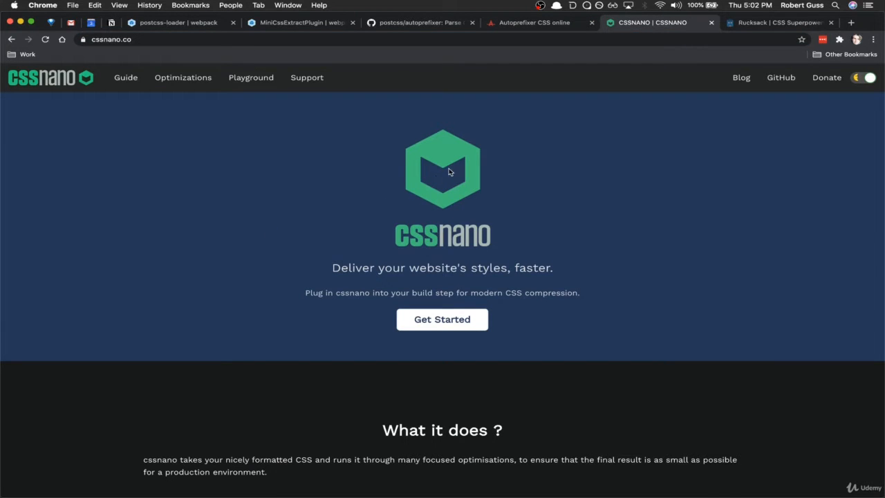
pyautogui.moveTo(595, 91)
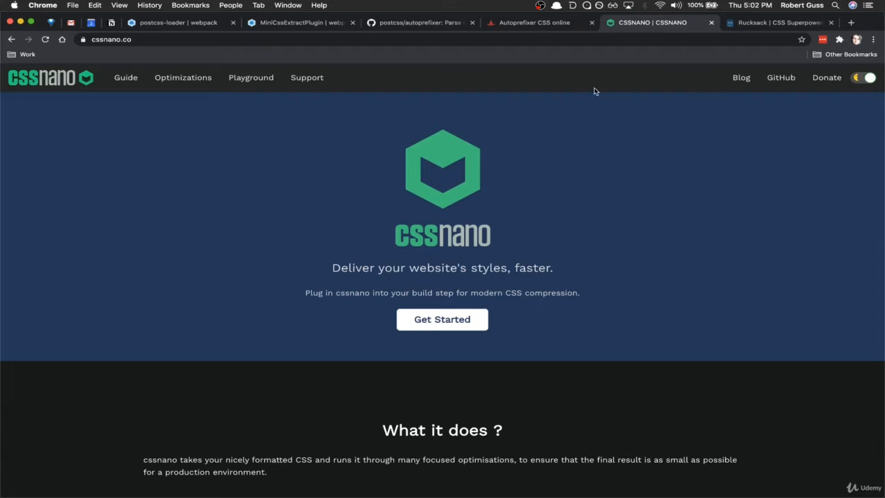
pyautogui.moveTo(757, 27)
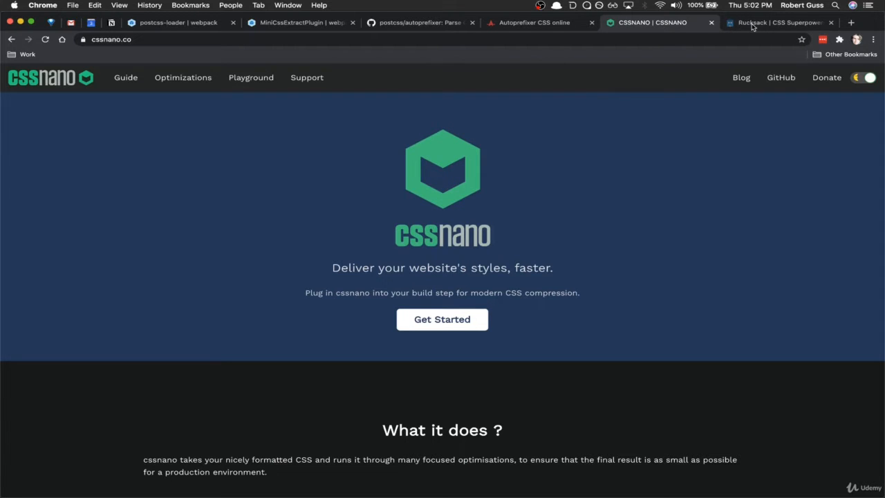
pyautogui.click(774, 23)
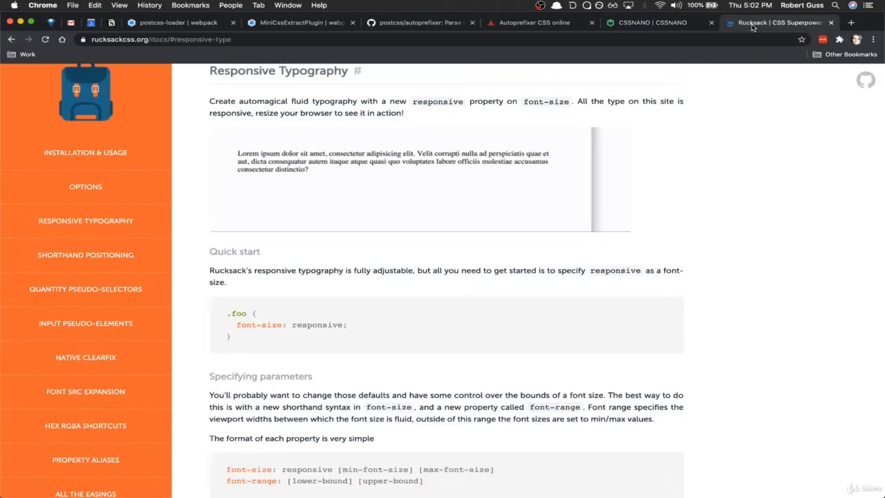
pyautogui.scroll(-3)
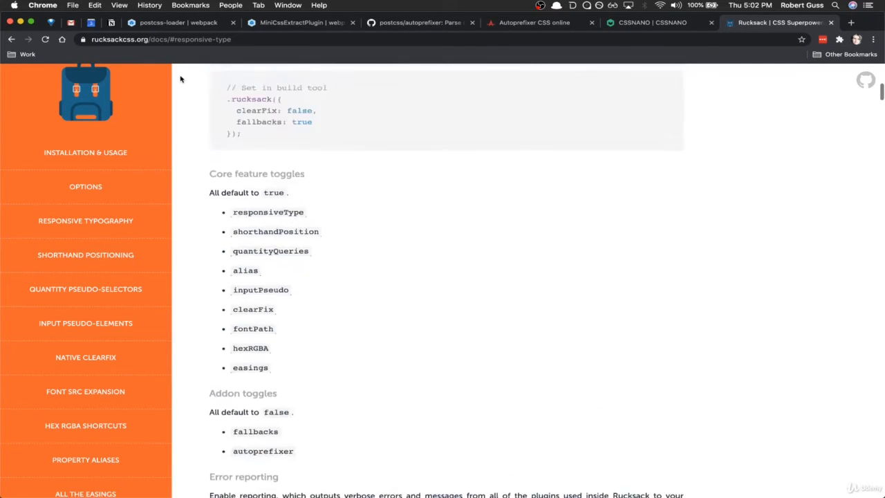
pyautogui.click(85, 152)
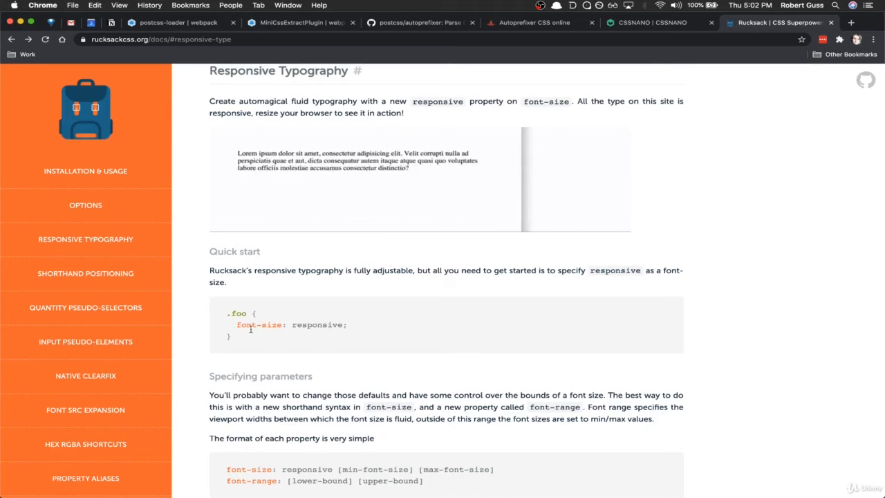
pyautogui.moveTo(522, 180); pyautogui.dragTo(626, 180)
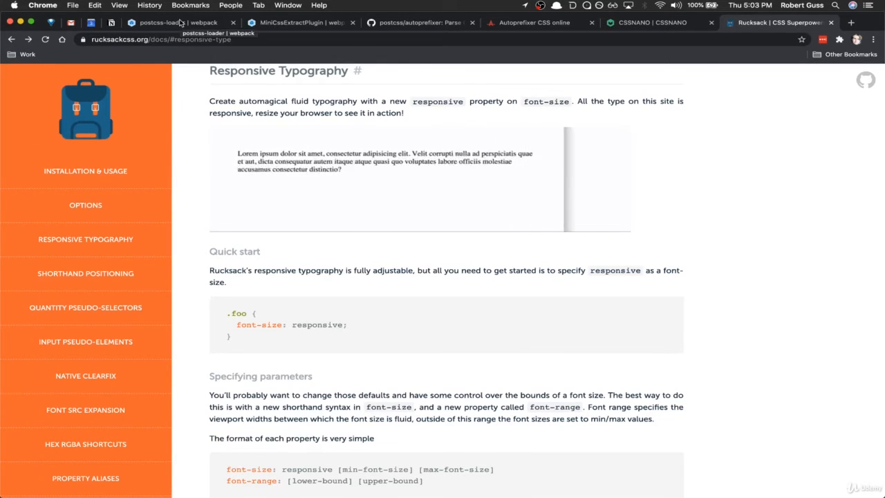
# Copy the npm install command from the webpack MiniCssExtractPlugin docs.
pyautogui.click(308, 25)
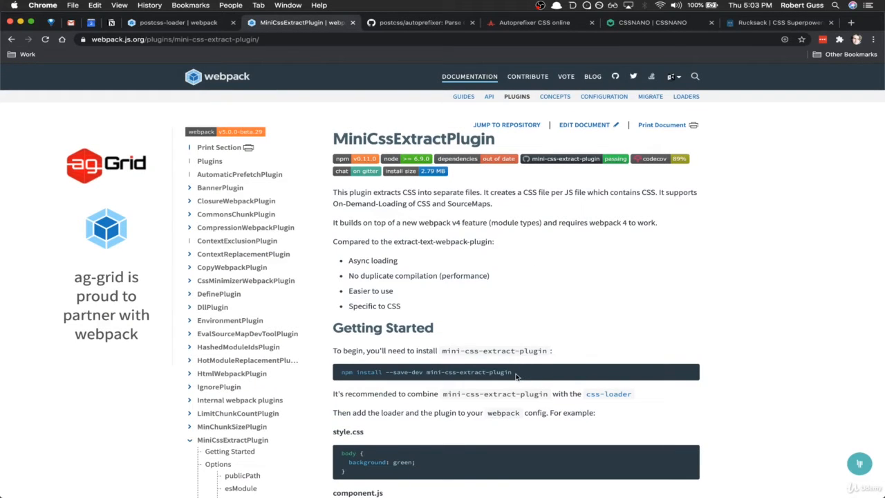
pyautogui.scroll(-3)
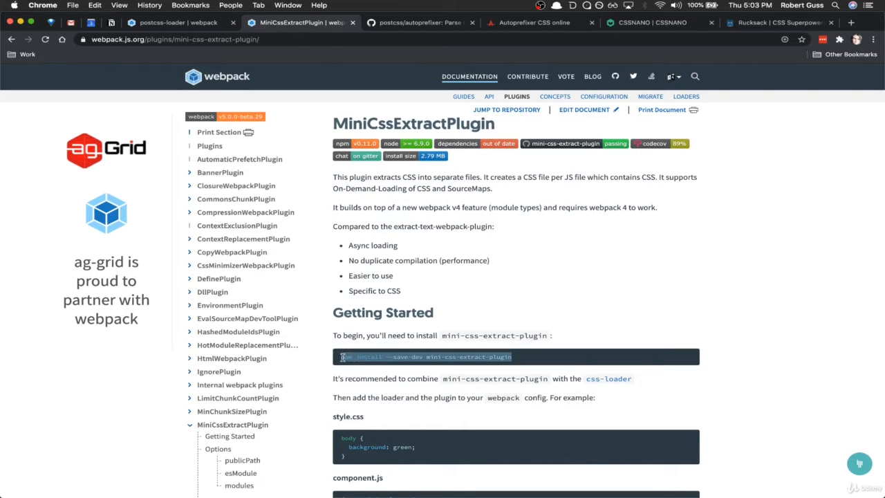
pyautogui.rightClick(424, 356)
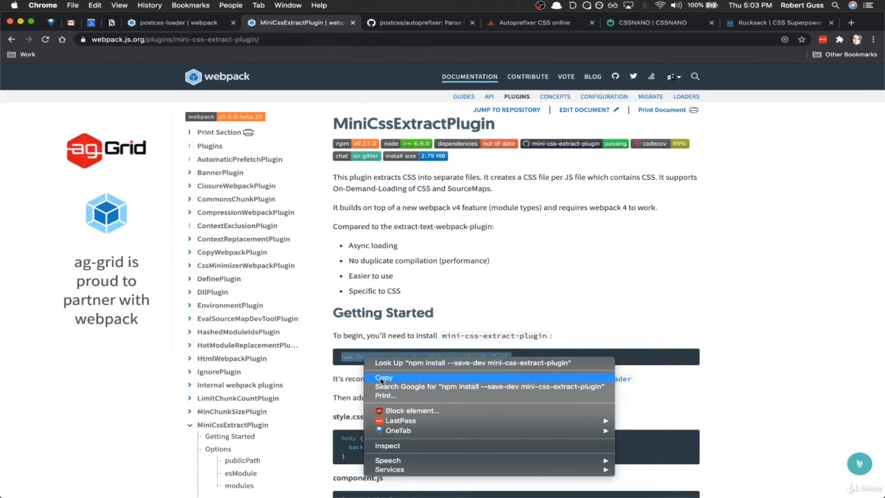
pyautogui.click(384, 377)
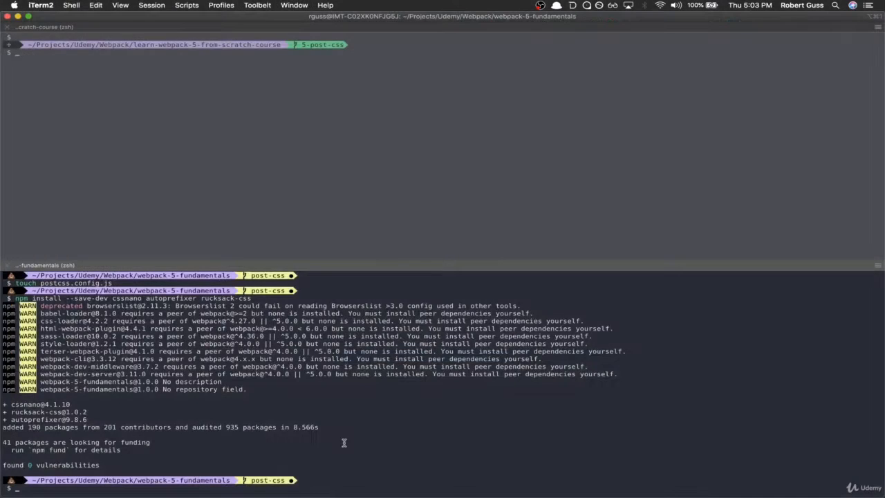
# Run npm install --save-dev mini-css-extract-plugin in the lower terminal pane.
pyautogui.write('npm install --save-dev mini-css-extract-plugin')
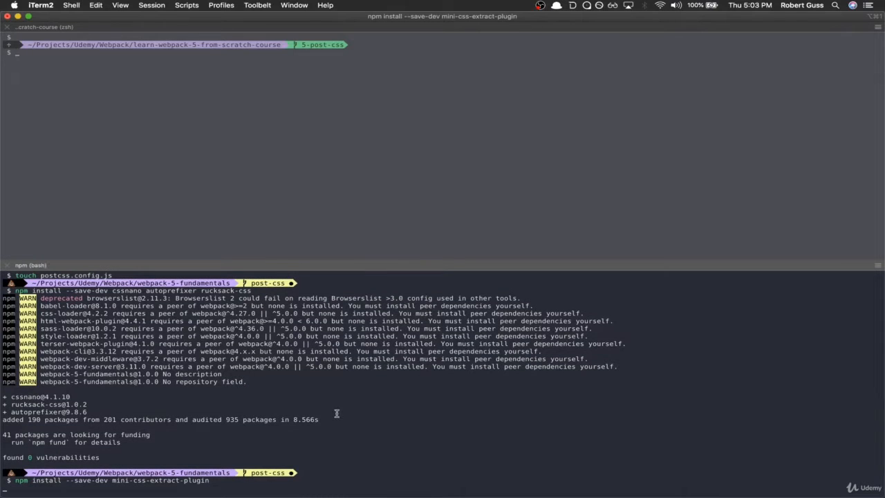
pyautogui.press('Return')
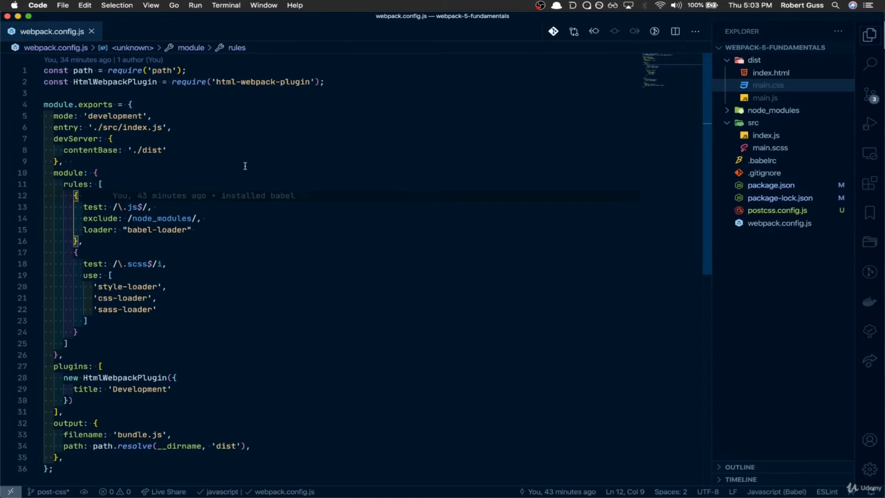
pyautogui.moveTo(361, 71)
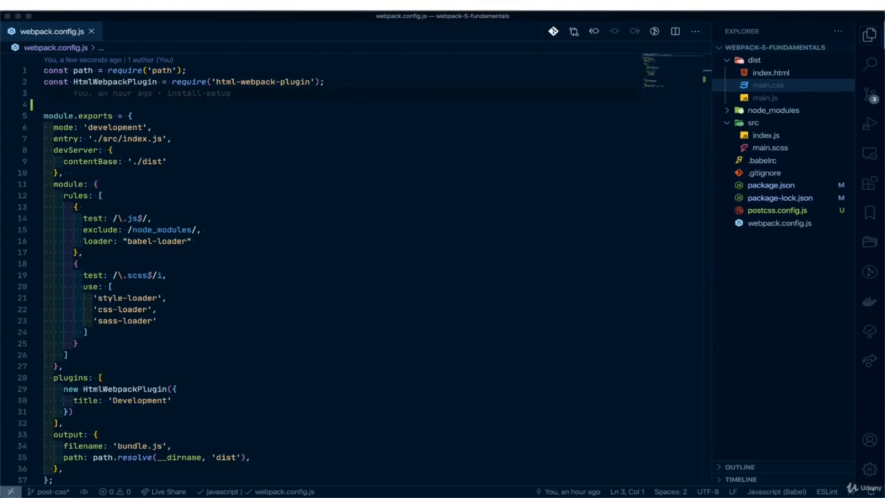
# Add const MiniCssExtractPlugin = require('mini-css-extract-plugin') at the top of webpack.config.js.
pyautogui.write('const')
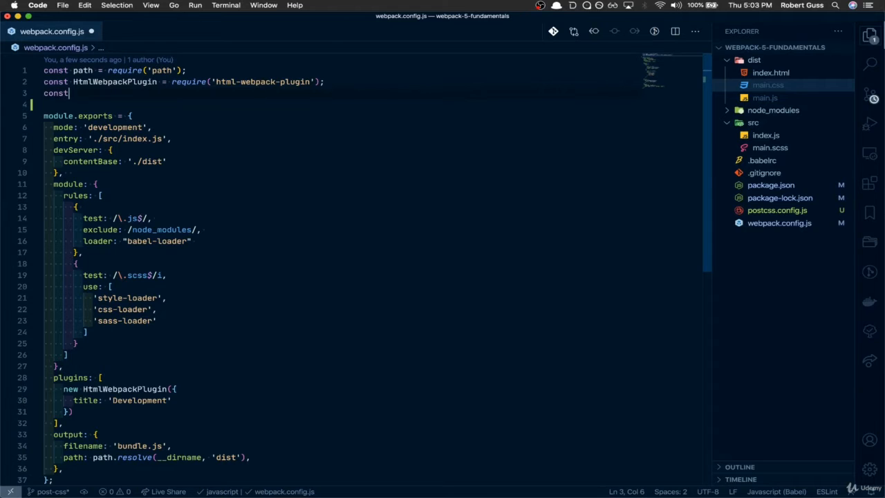
pyautogui.write('Mini')
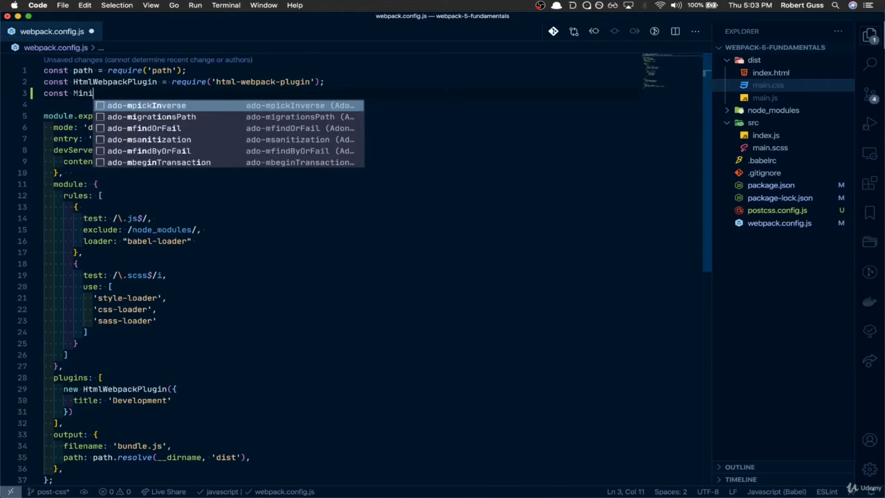
pyautogui.write('CssExtractPlugin')
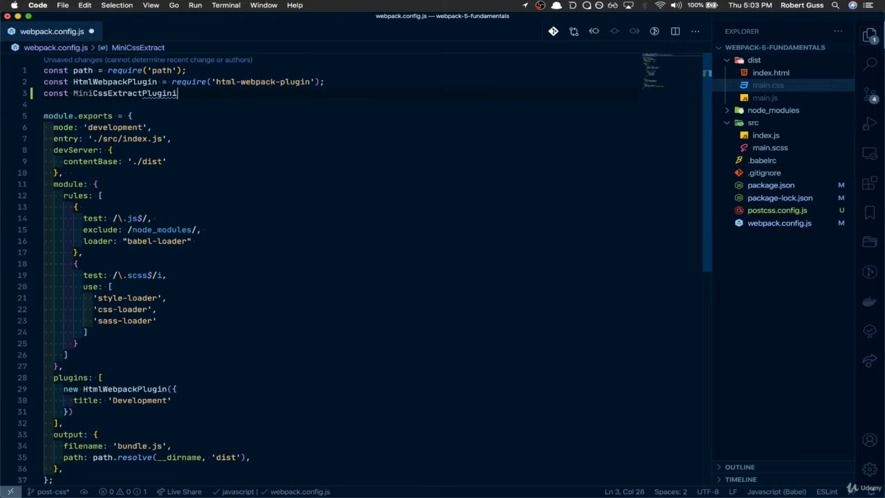
pyautogui.write('=')
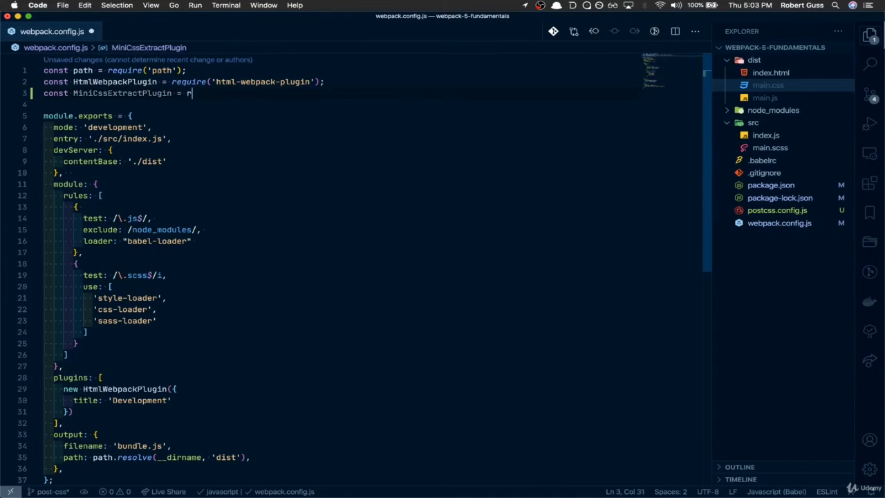
pyautogui.write("require('mini-css-extract-plugin');")
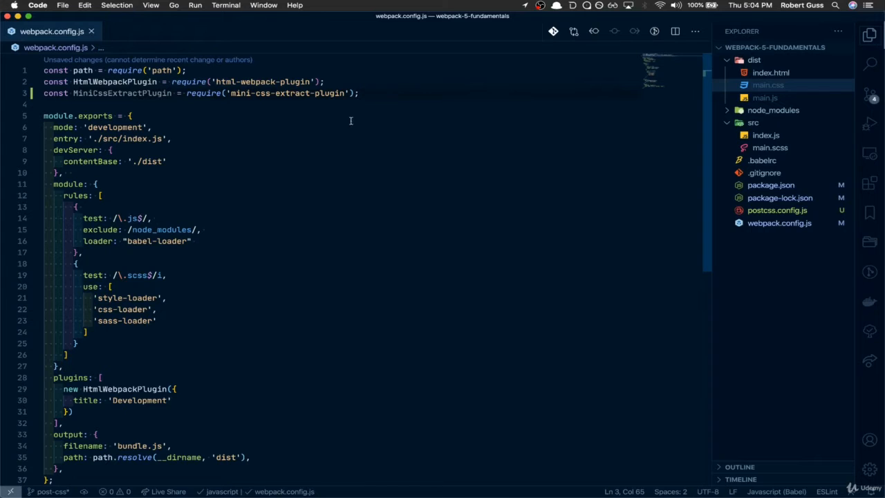
# Insert MiniCssExtractPlugin.loader with hmr: process.env.NODE_ENV === 'development' into the scss rule.
pyautogui.scroll(-3)
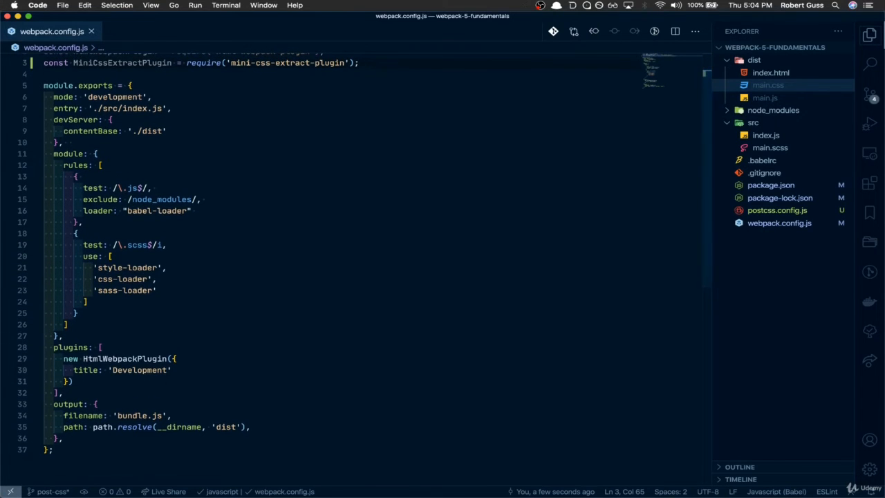
pyautogui.scroll(-3)
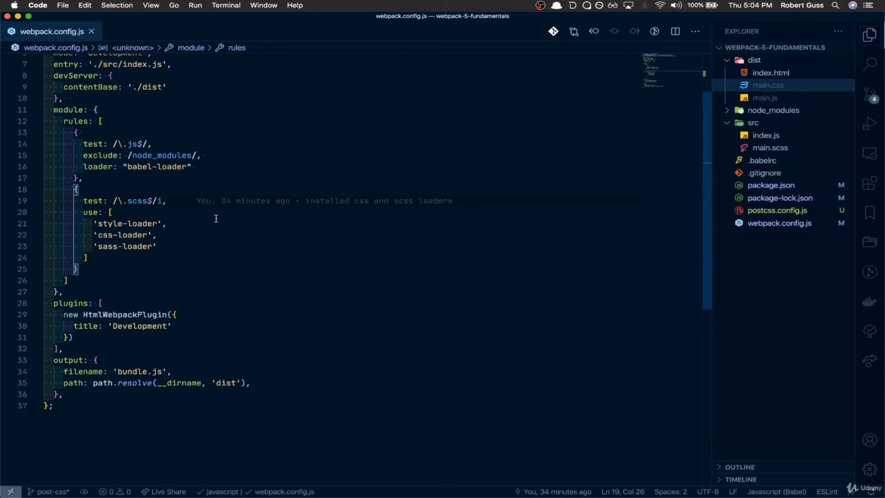
pyautogui.click(109, 212)
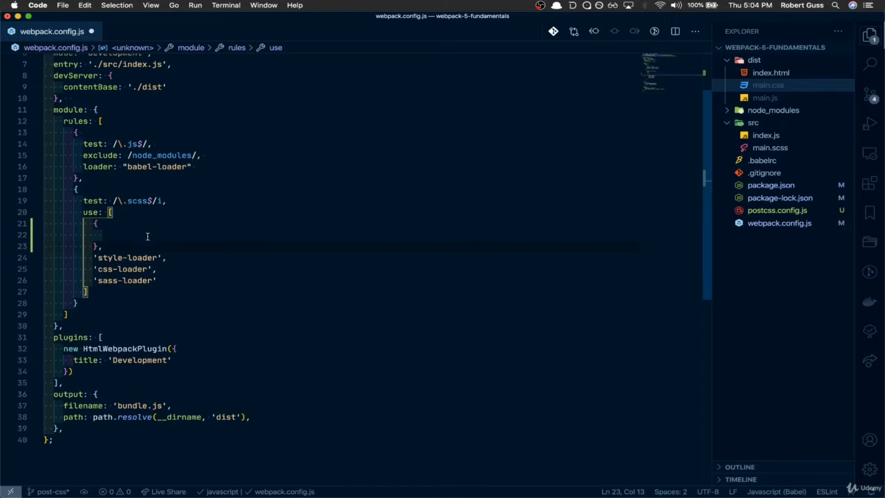
pyautogui.write('loader: MiniC')
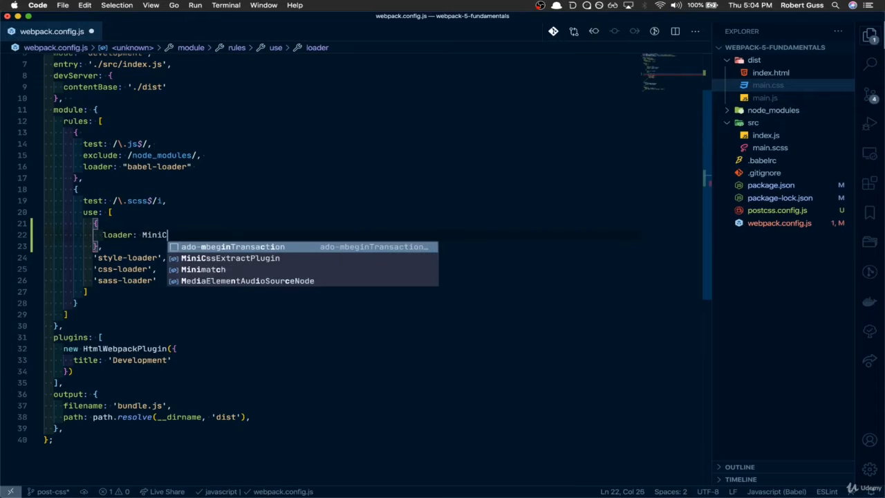
pyautogui.press('Tab')
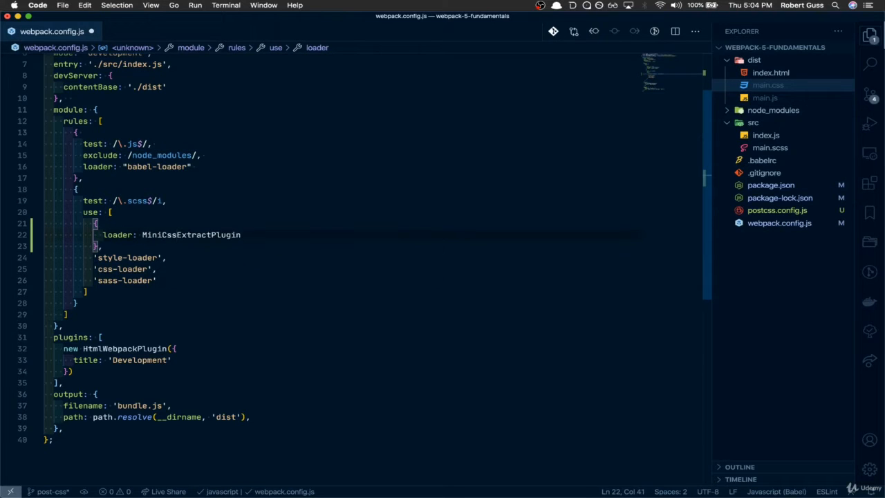
pyautogui.write('.loader,')
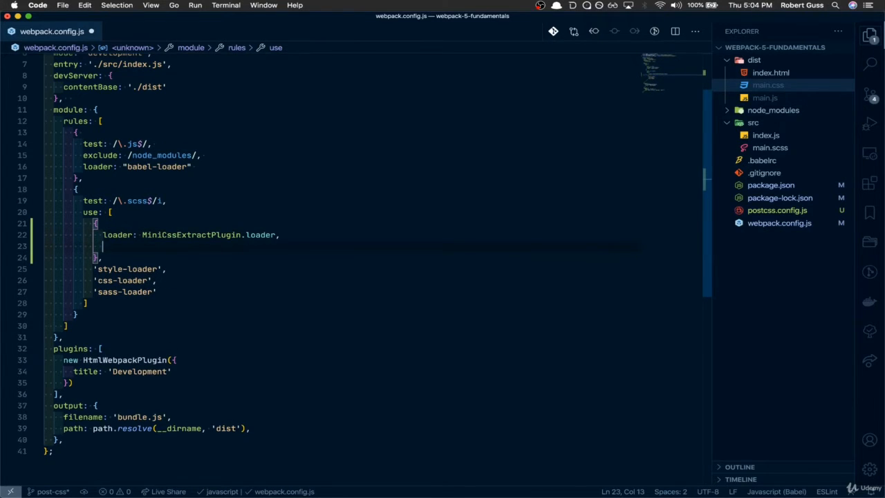
pyautogui.write('opti')
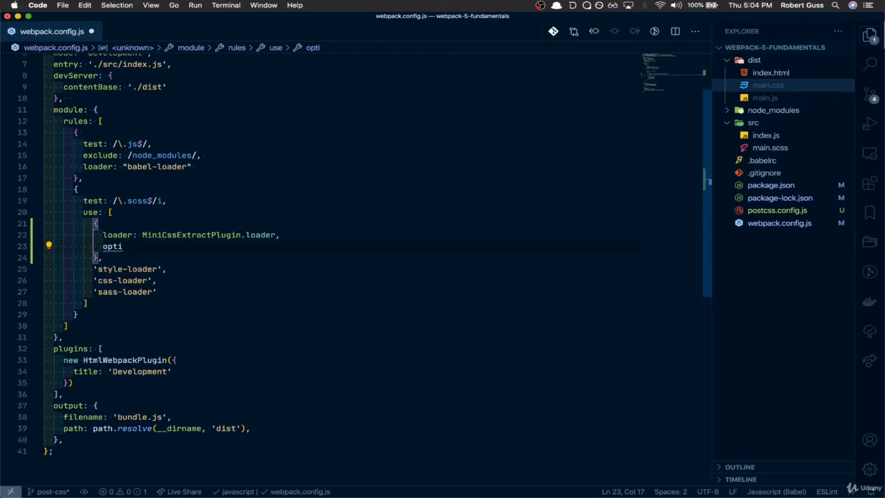
pyautogui.write('ons: {')
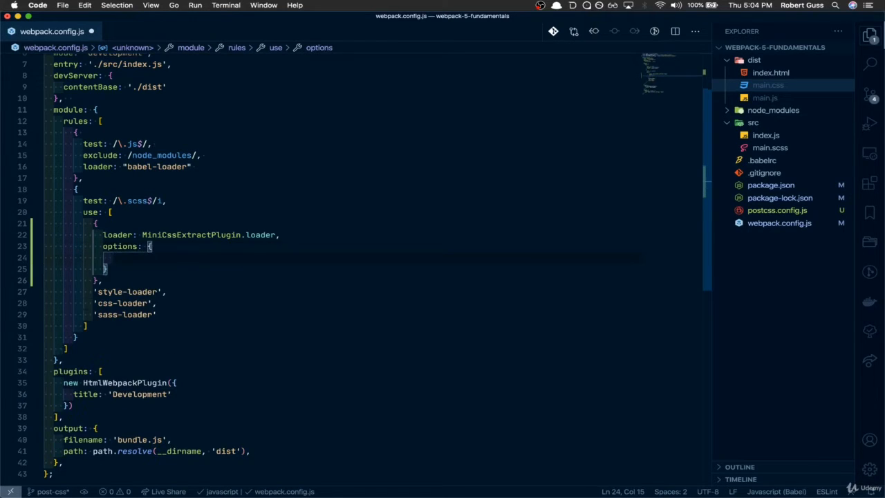
pyautogui.write('h')
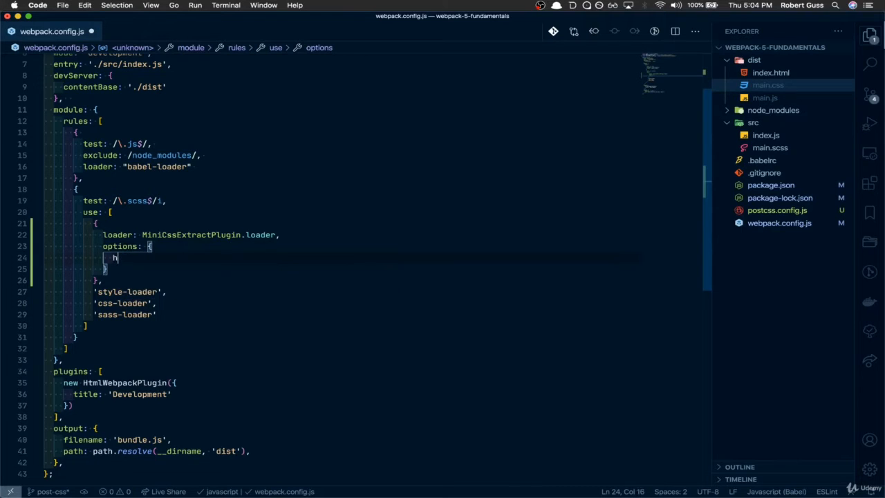
pyautogui.write('hmr: process.env')
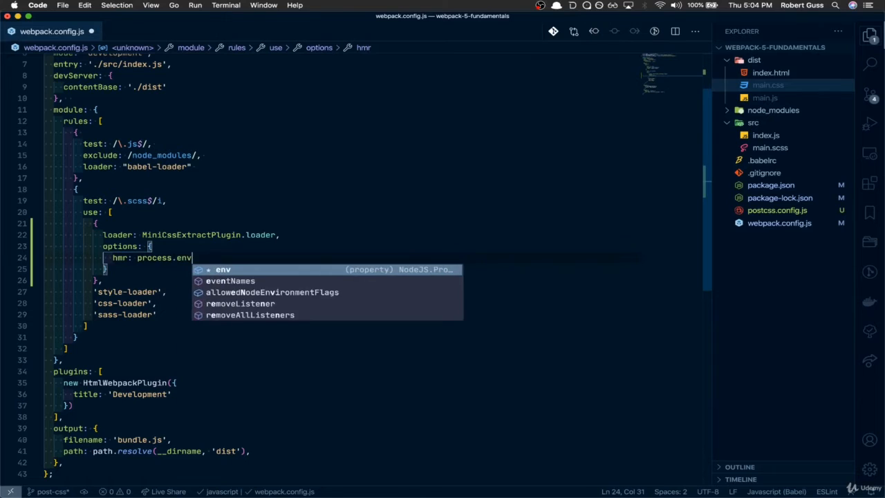
pyautogui.write('.NODE_ENV')
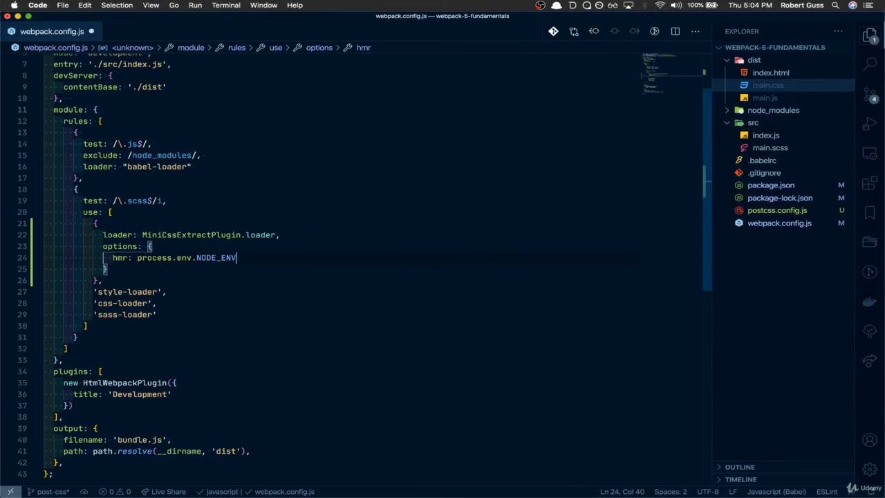
pyautogui.write('" "')
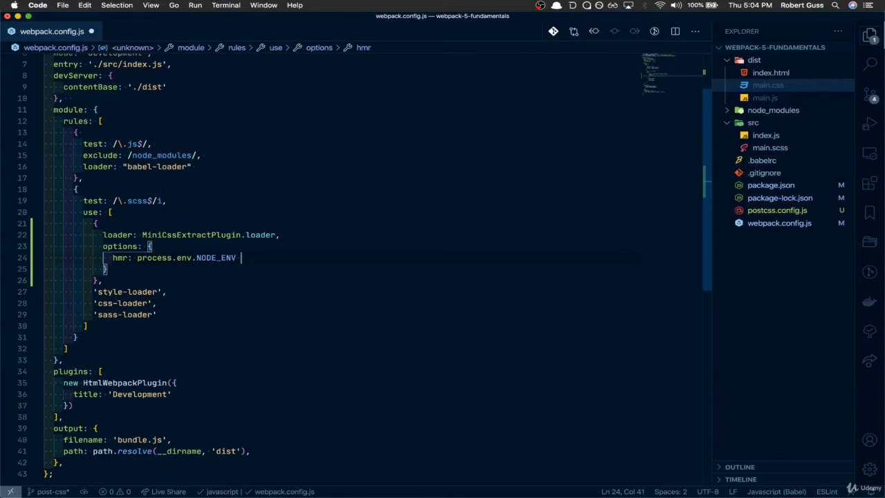
pyautogui.write("=== 'develop'")
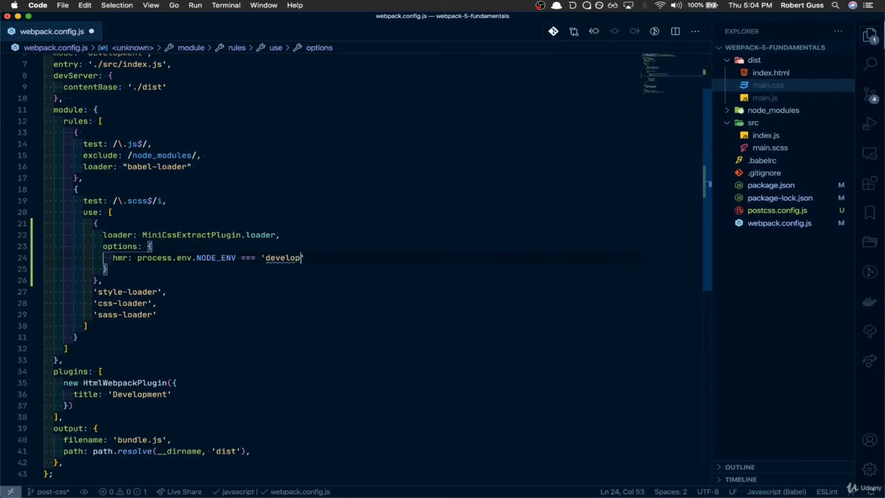
pyautogui.write("ment'")
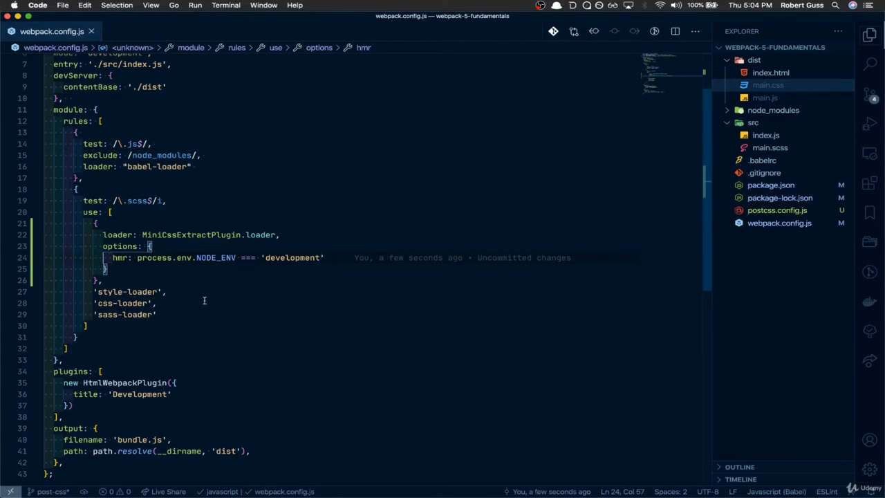
pyautogui.moveTo(173, 246)
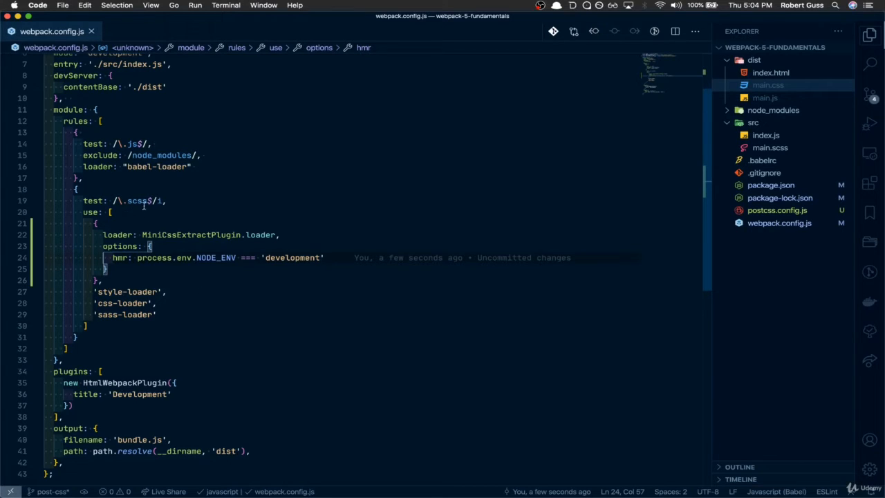
pyautogui.moveTo(188, 235)
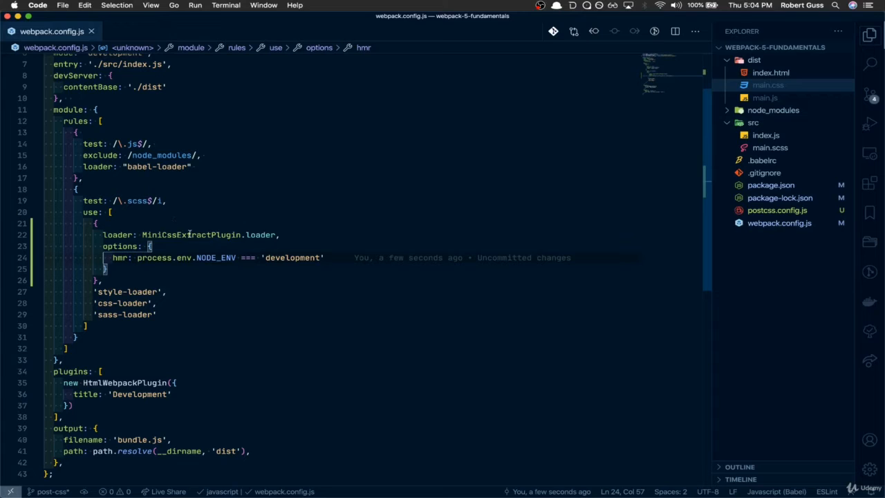
pyautogui.moveTo(193, 235)
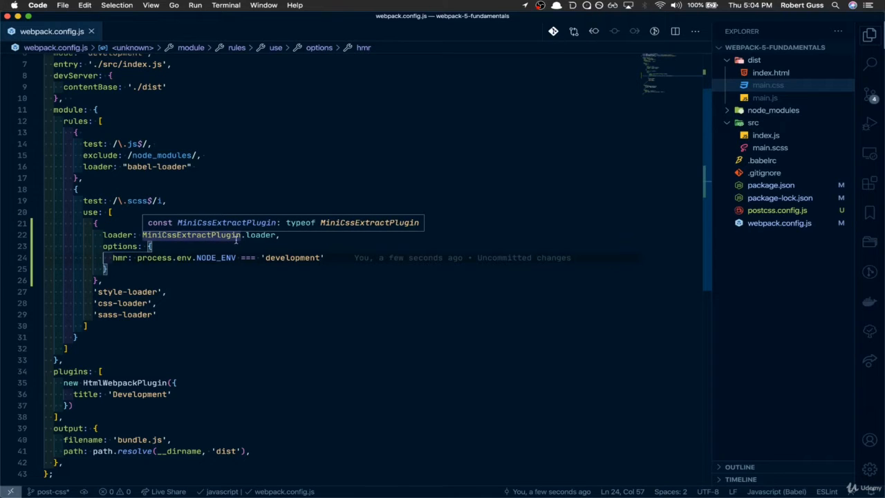
pyautogui.moveTo(180, 251)
pyautogui.write('post')
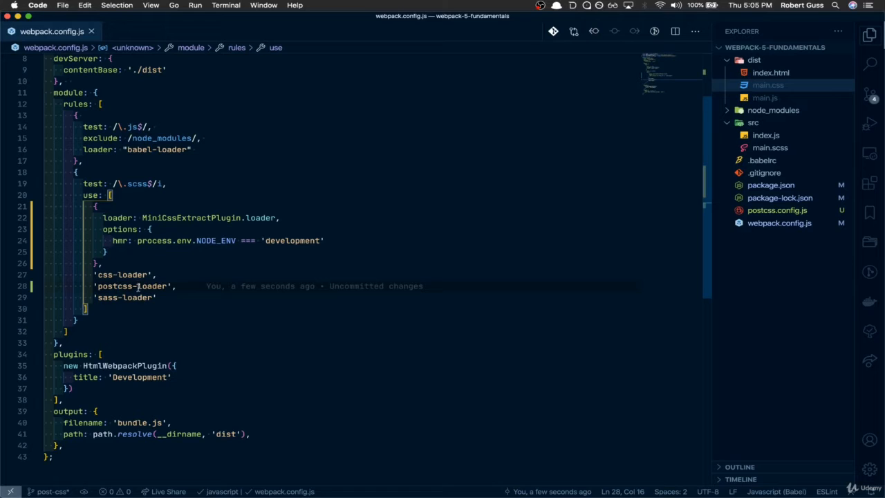
# Review the scss loaders, now css-loader, postcss-loader and sass-loader.
pyautogui.scroll(3)
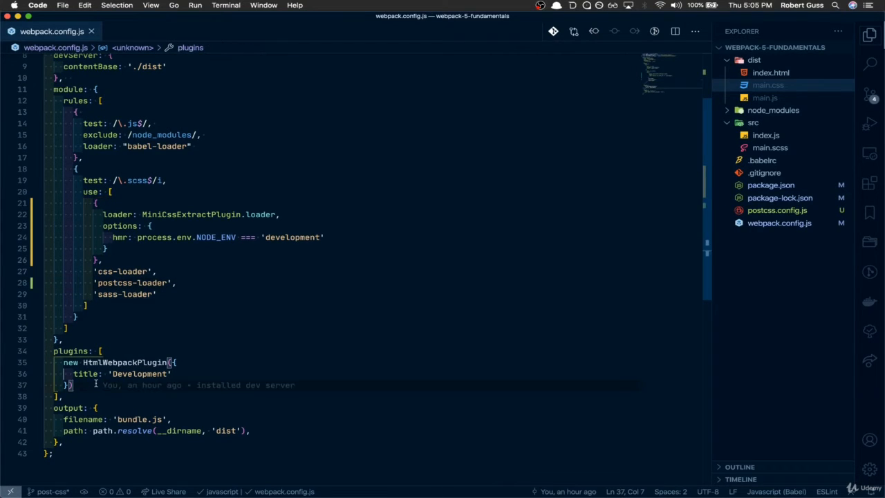
# Add new MiniCssExtractPlugin with filename '[name].css' to plugins and collapse dist.
pyautogui.write('new')
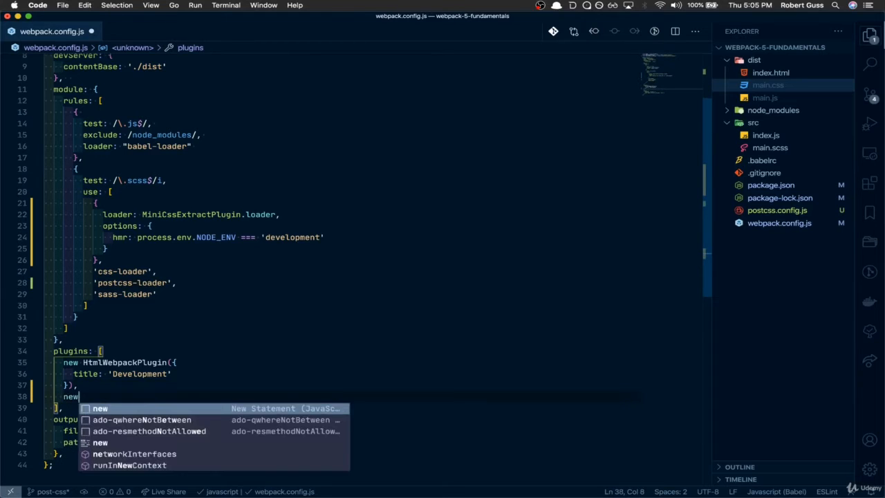
pyautogui.write('MiniC')
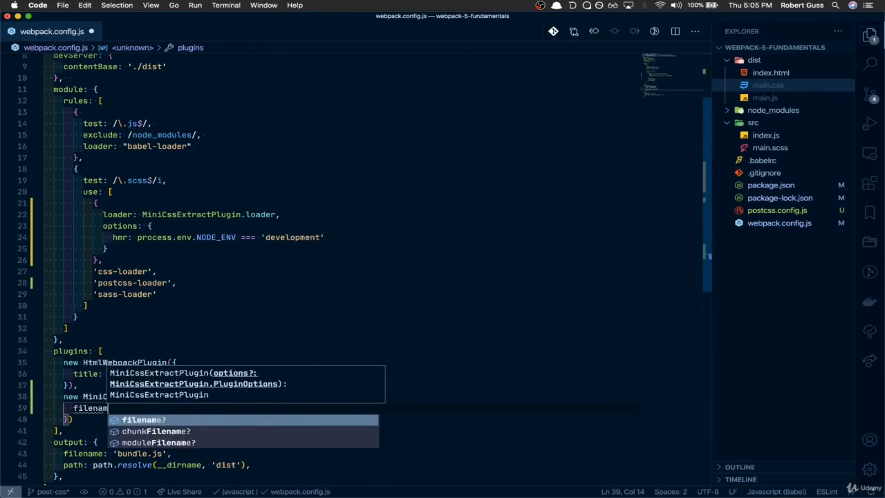
pyautogui.write("filename: '")
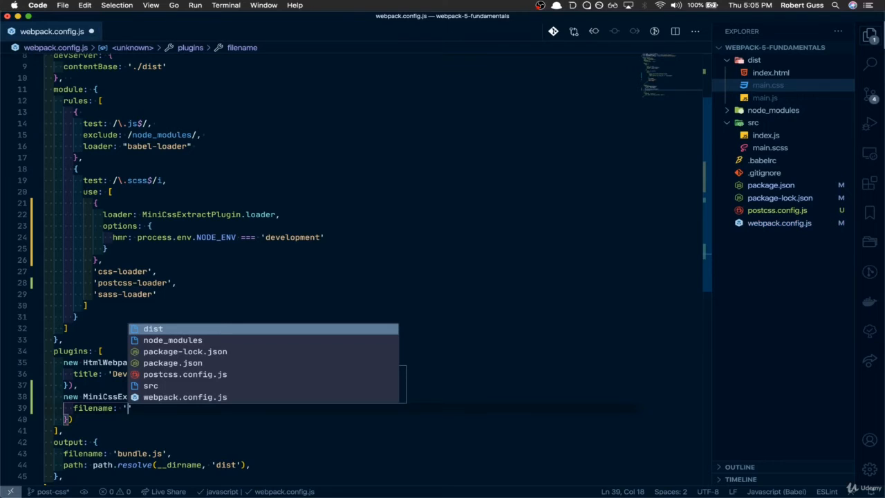
pyautogui.write('[')
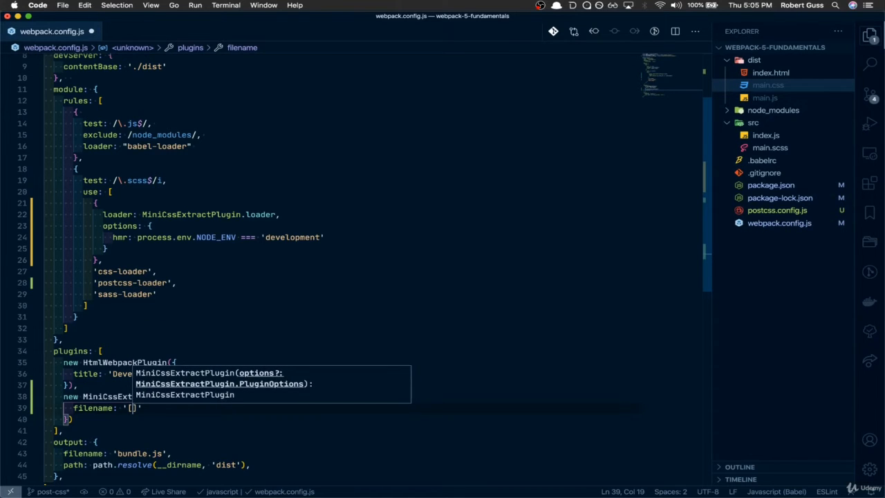
pyautogui.write('name')
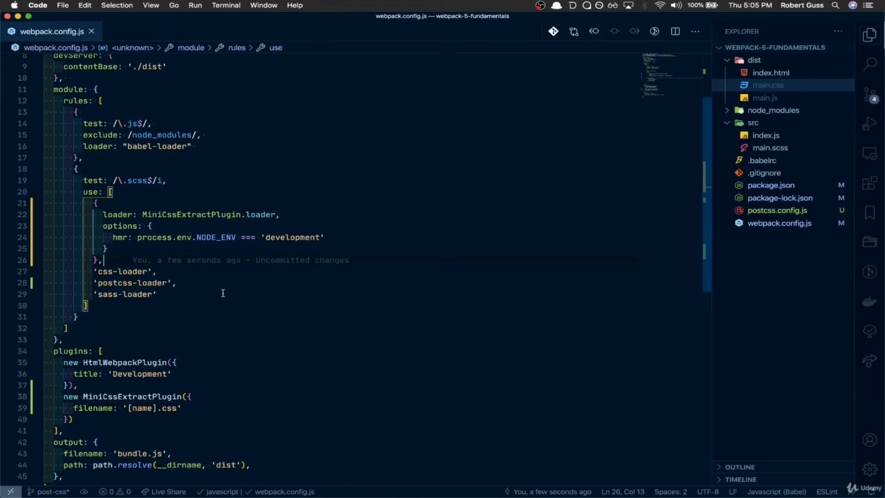
pyautogui.scroll(-3)
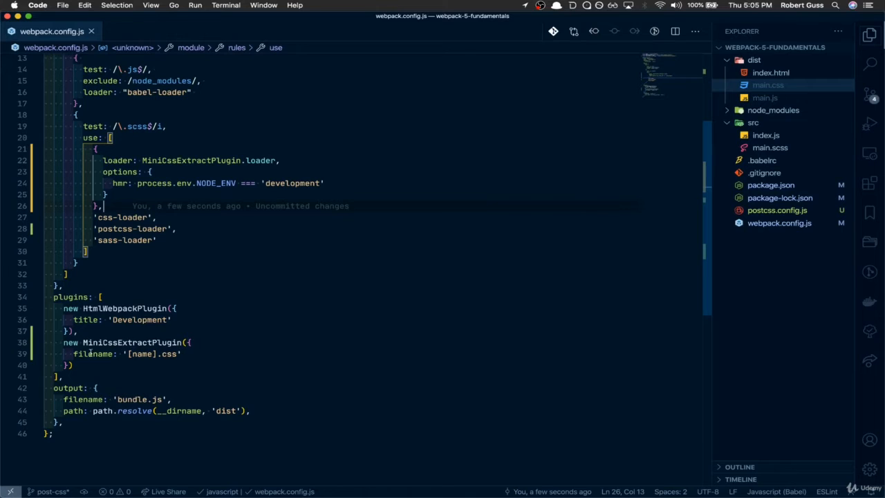
pyautogui.moveTo(141, 341)
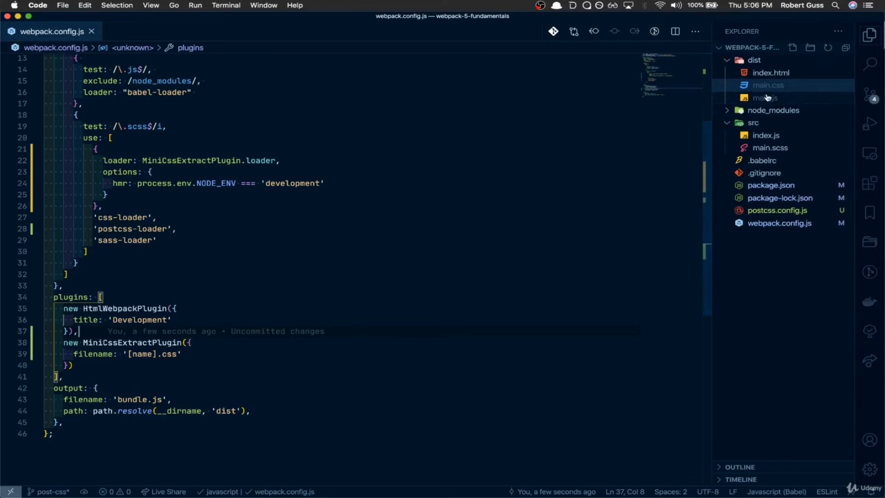
pyautogui.click(745, 59)
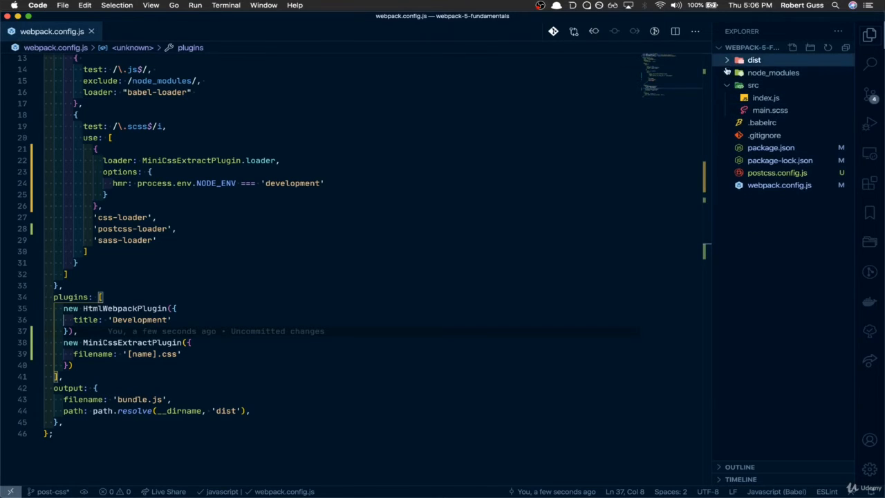
pyautogui.moveTo(769, 110)
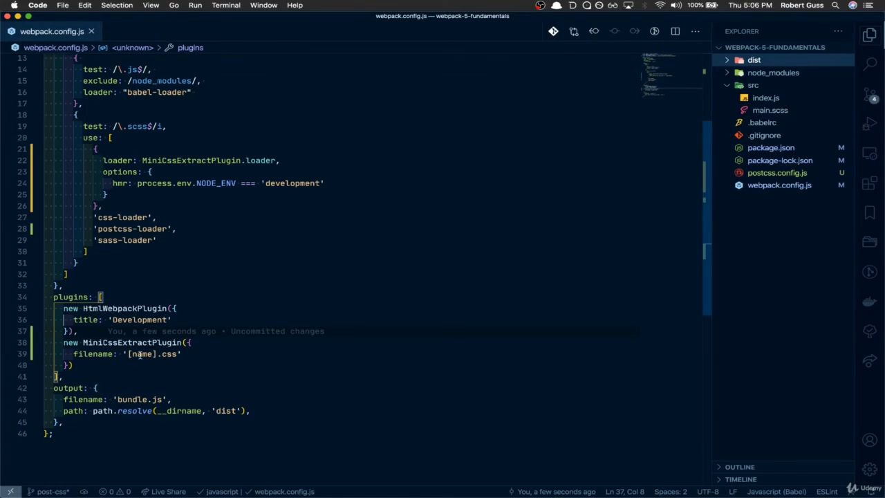
pyautogui.moveTo(262, 374)
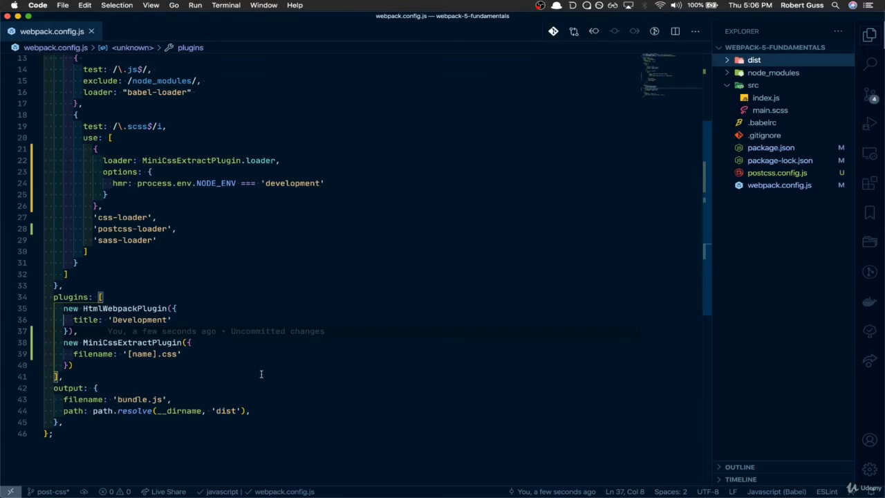
pyautogui.moveTo(128, 399)
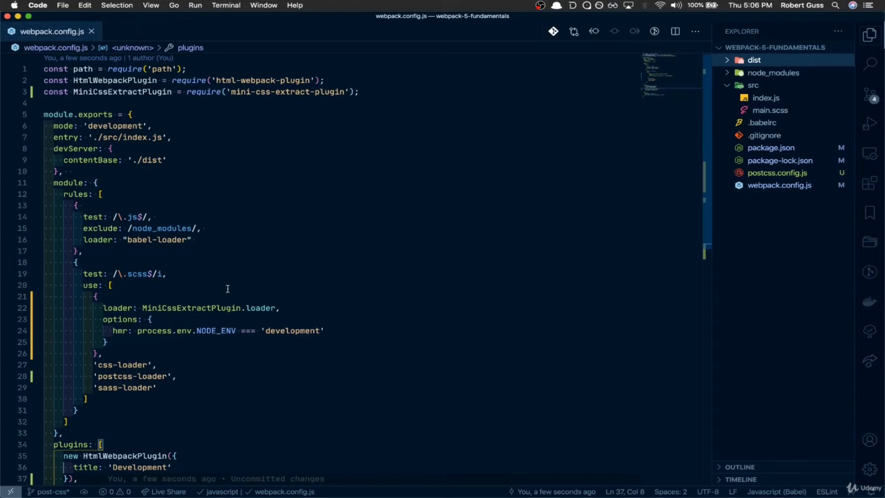
pyautogui.moveTo(236, 282)
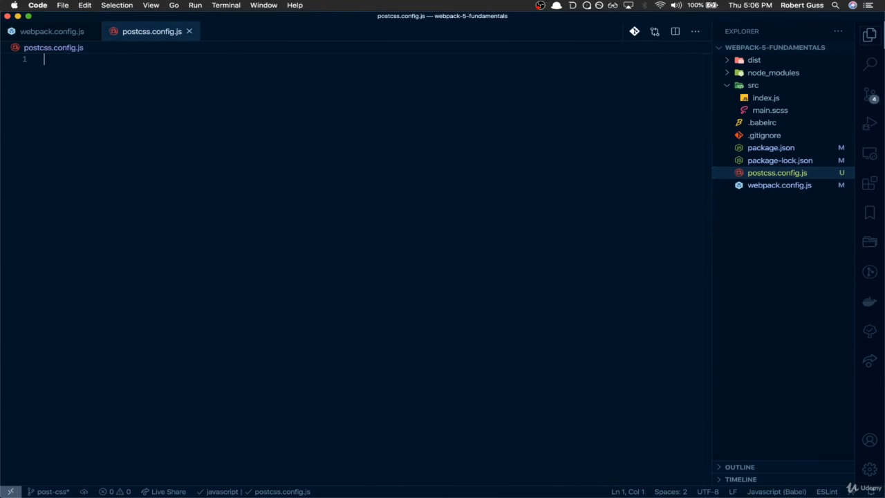
pyautogui.moveTo(232, 174)
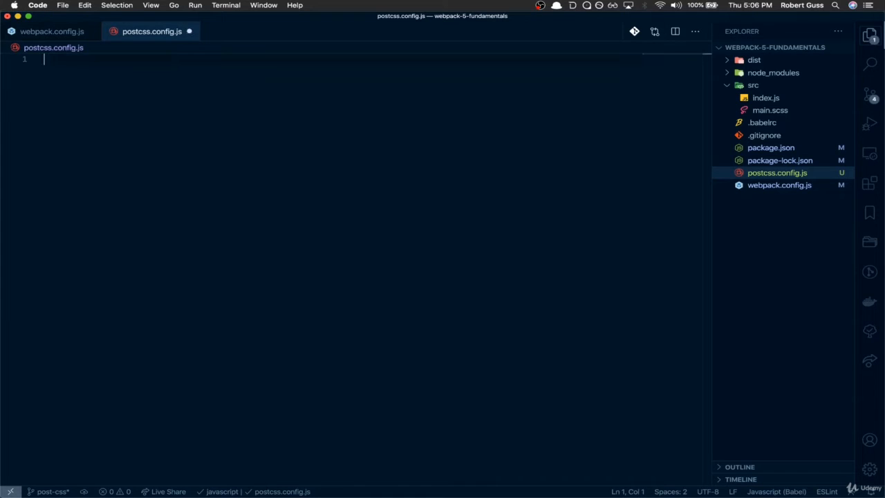
# Export plugins autoprefixer: {}, cssnano: {} and 'rucksack-css': {} from postcss.config.js.
pyautogui.write('module.exports = {')
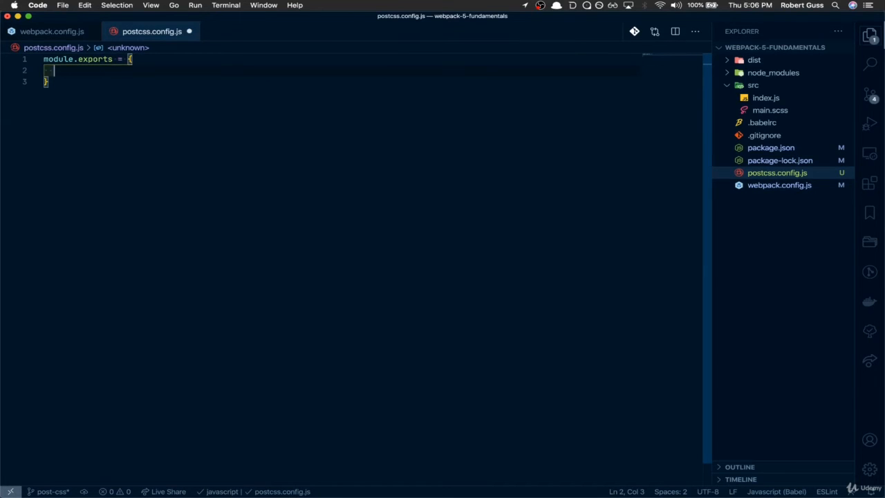
pyautogui.write('plugins: {')
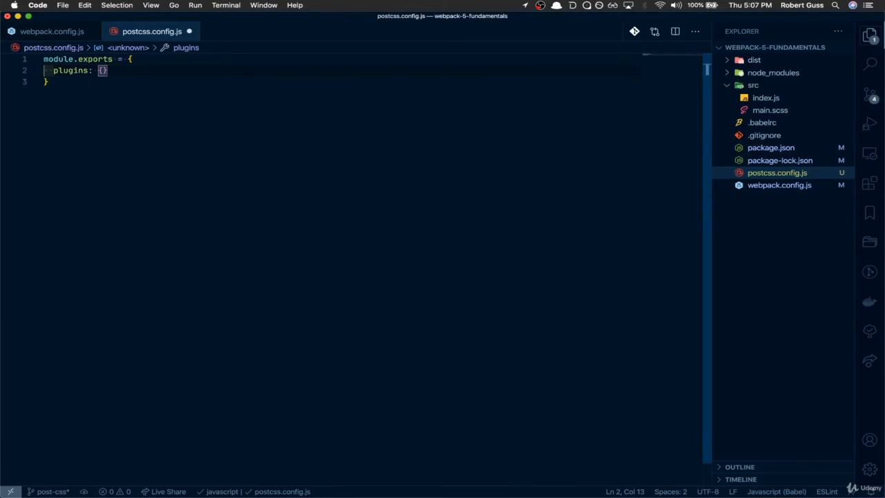
pyautogui.write('autopre')
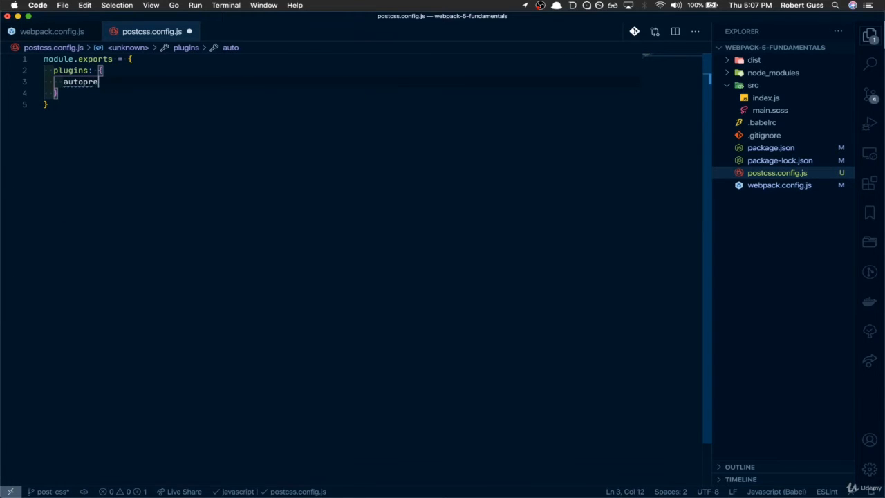
pyautogui.write('fixer:')
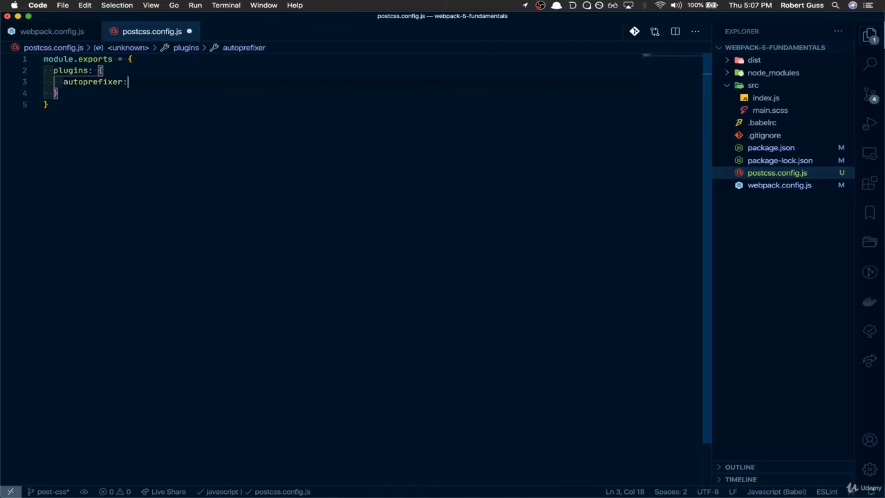
pyautogui.write('{},')
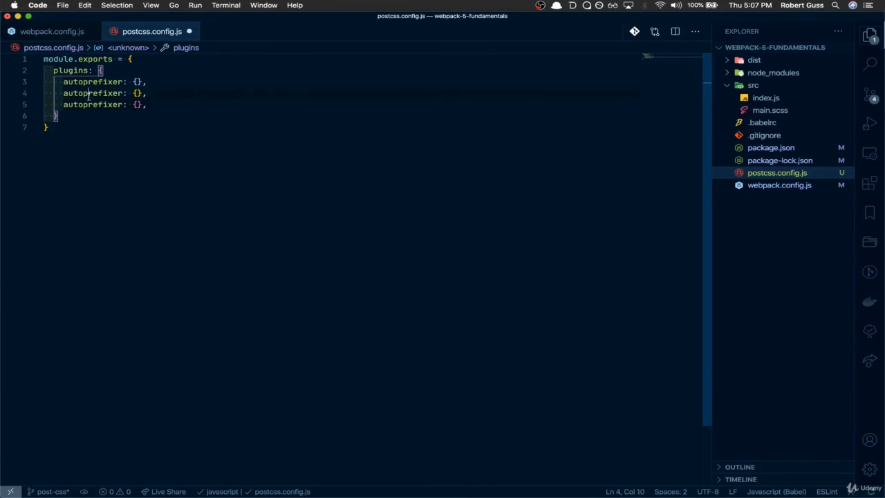
pyautogui.write('cssnanno: {},')
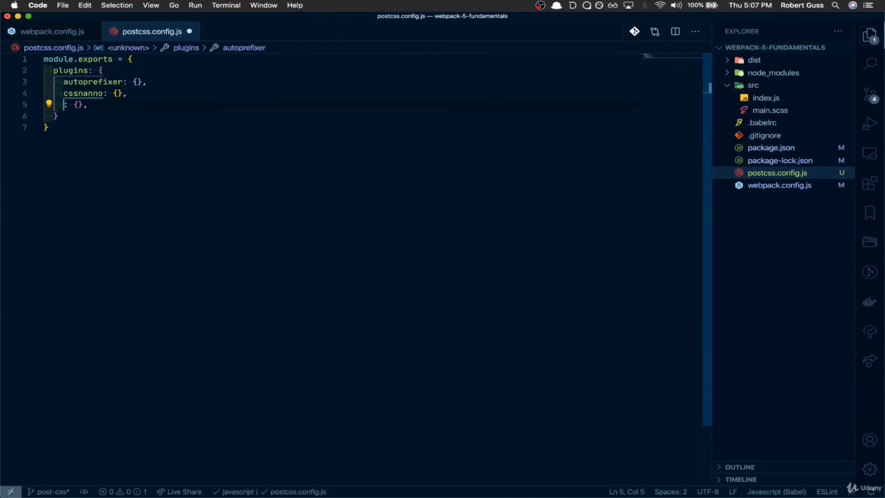
pyautogui.write("'")
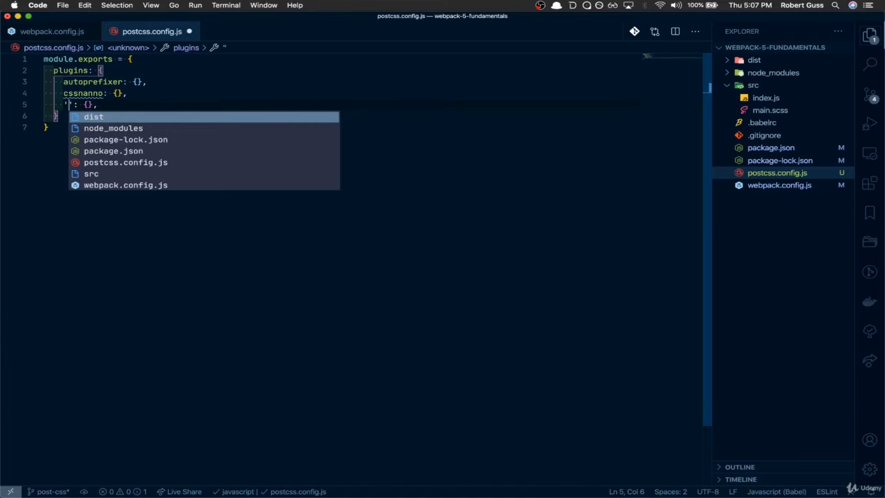
pyautogui.write('rucksack')
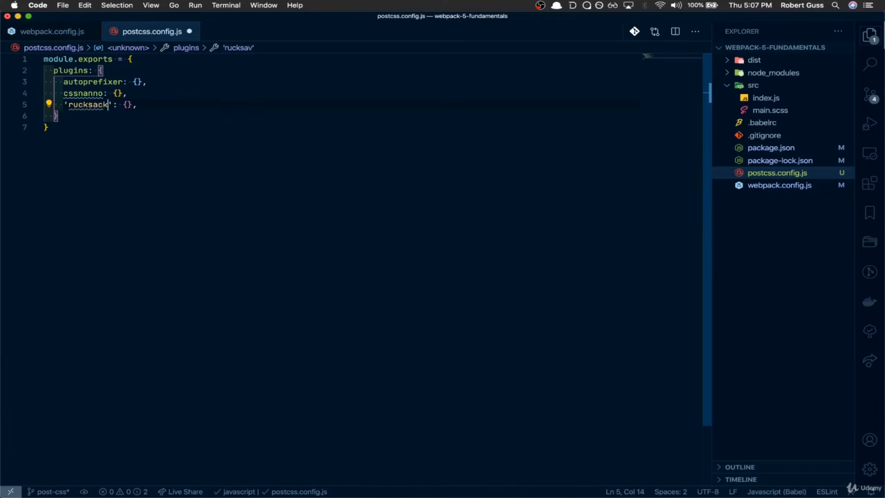
pyautogui.write('-css')
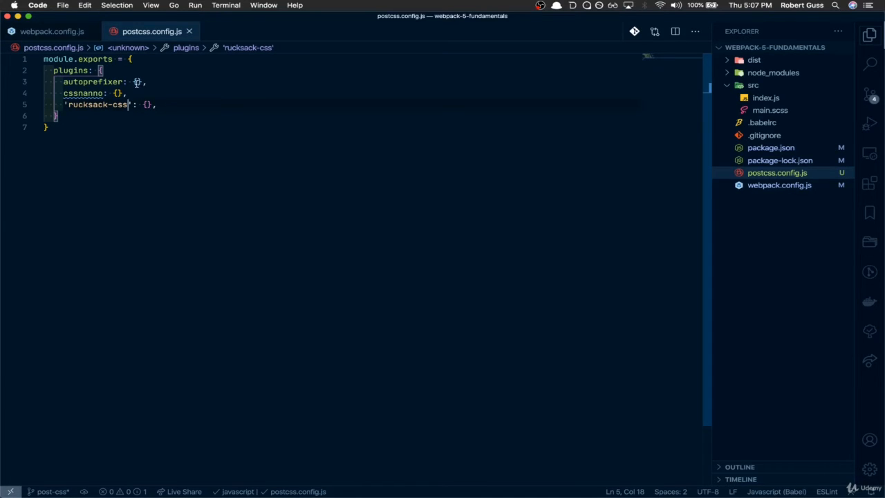
pyautogui.moveTo(93, 82)
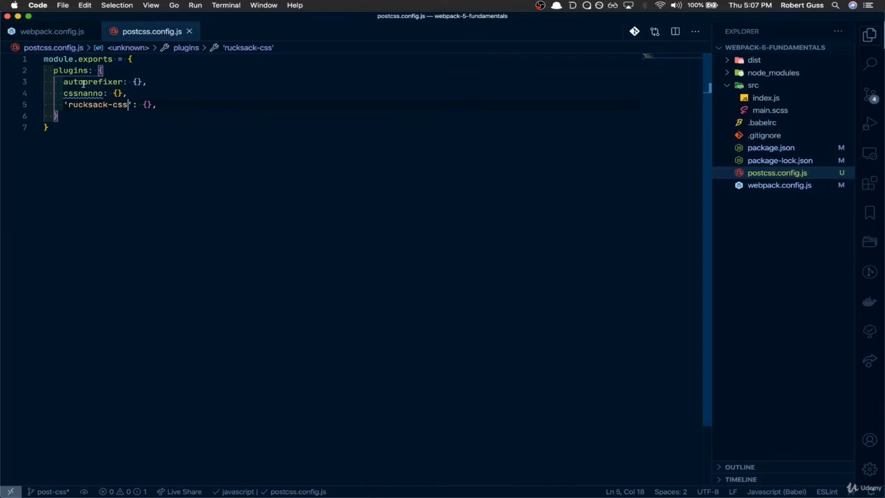
pyautogui.doubleClick(91, 82)
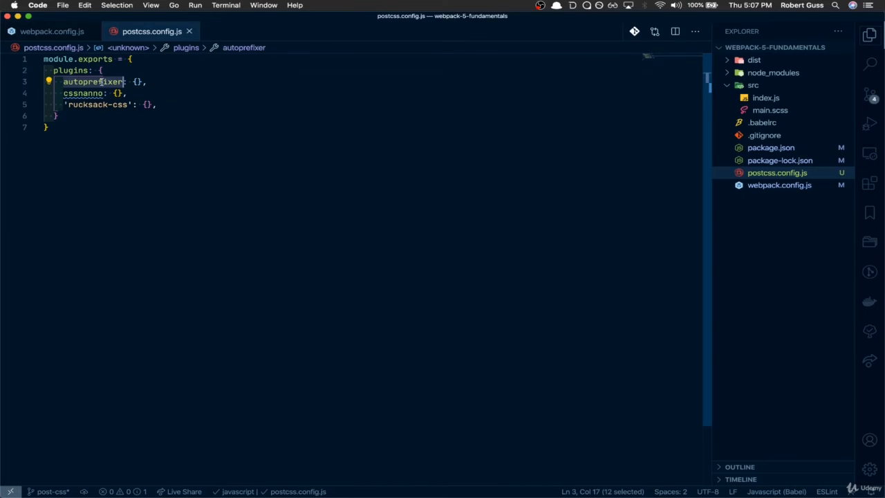
pyautogui.doubleClick(83, 94)
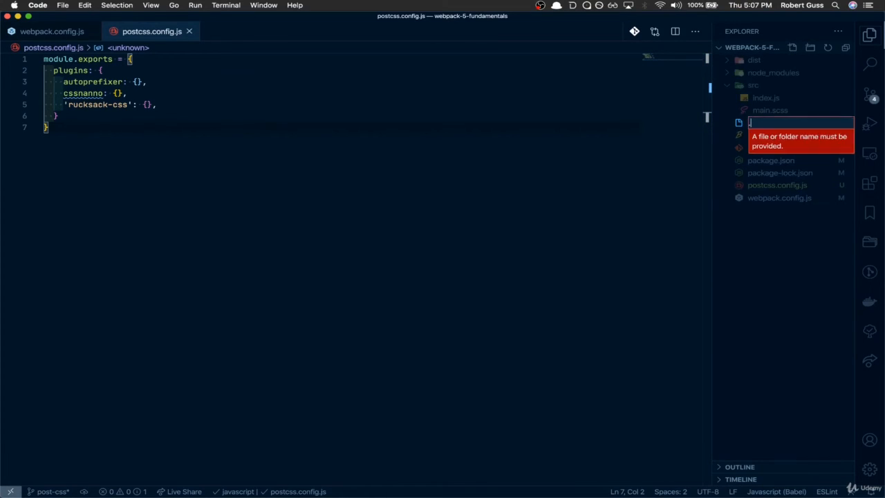
# Create a .browserslistrc file and enter the 'last 2 years' query.
pyautogui.write('.browser')
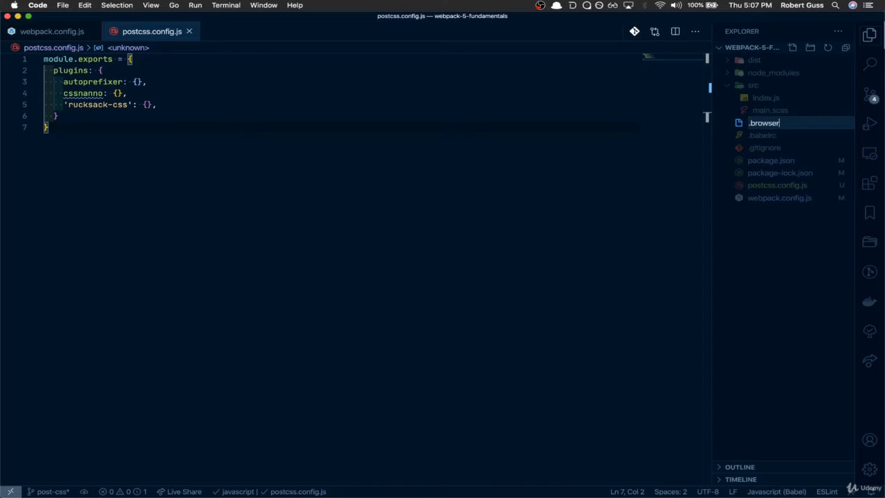
pyautogui.write('slistr')
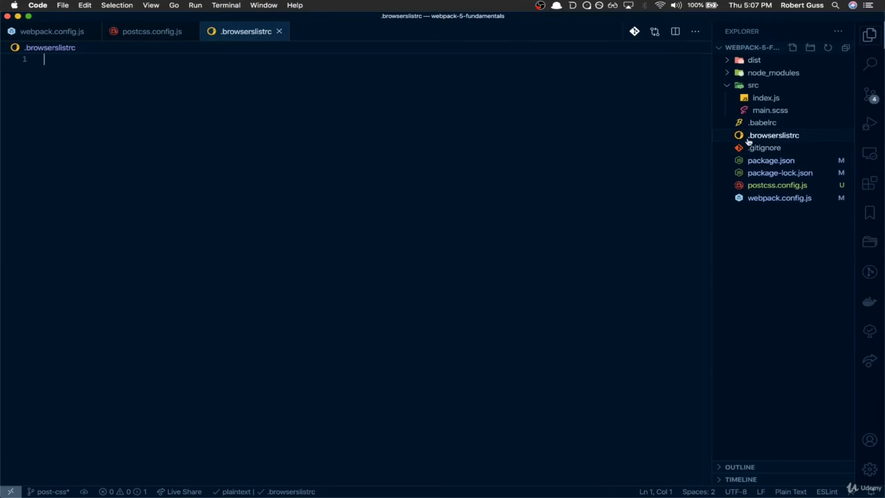
pyautogui.moveTo(772, 136)
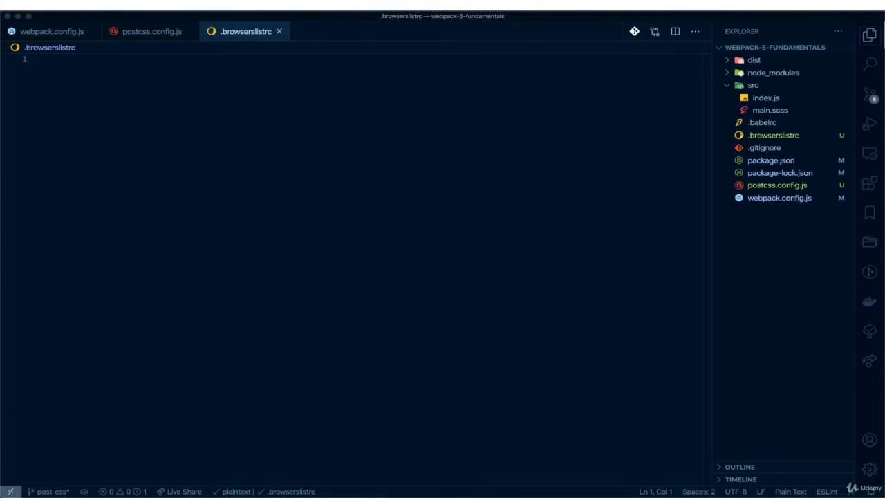
pyautogui.write('last 2 years')
pyautogui.write('not dead')
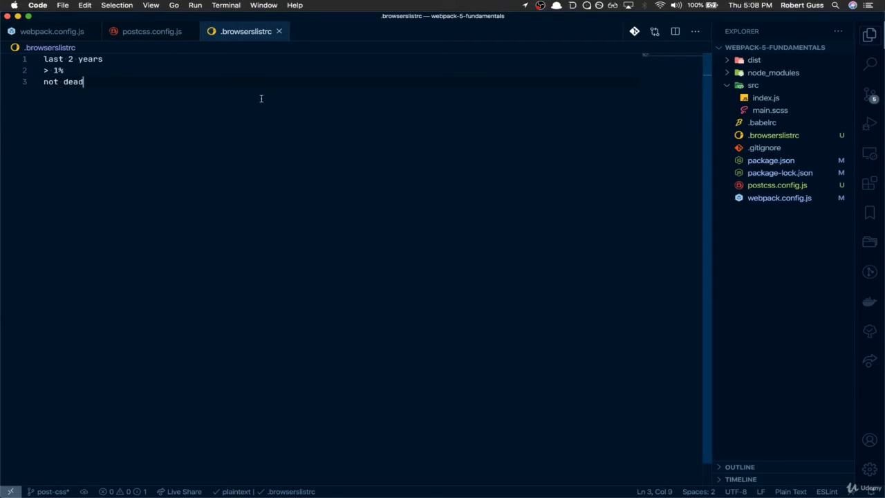
pyautogui.moveTo(110, 81)
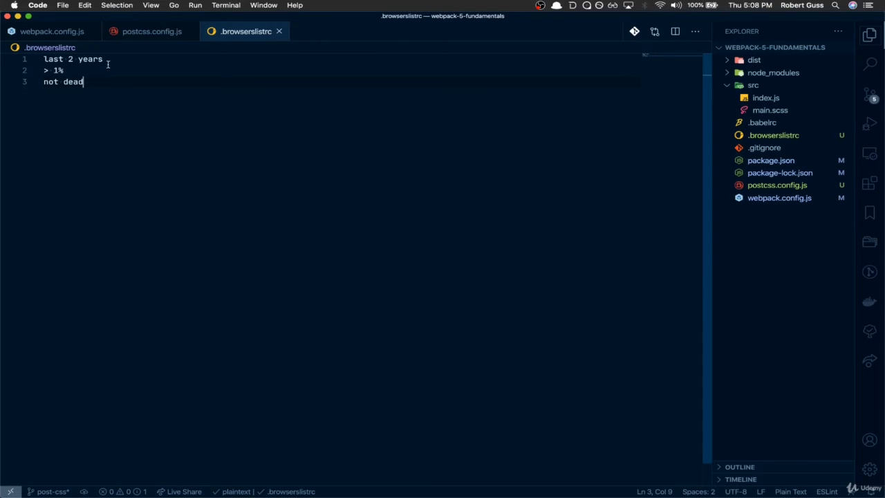
# Highlight the 'last 2 years', '> 1%' and 'not dead' queries in .browserslistrc.
pyautogui.click(102, 58)
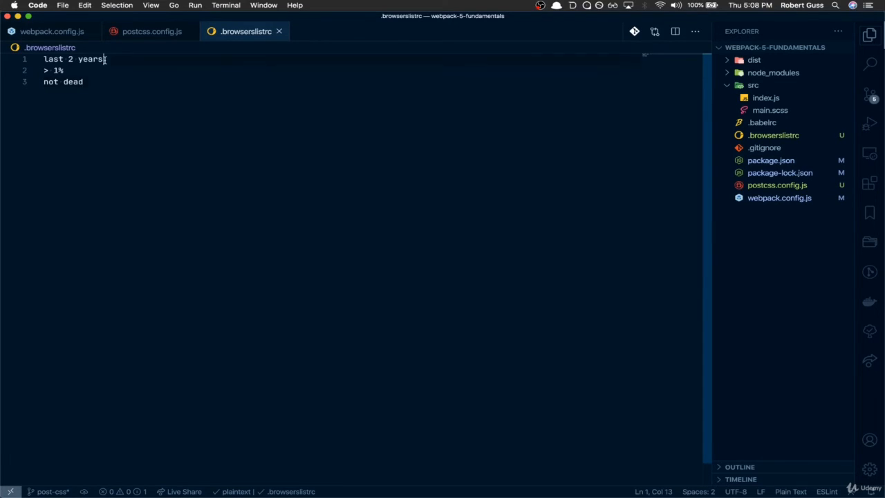
pyautogui.doubleClick(89, 59)
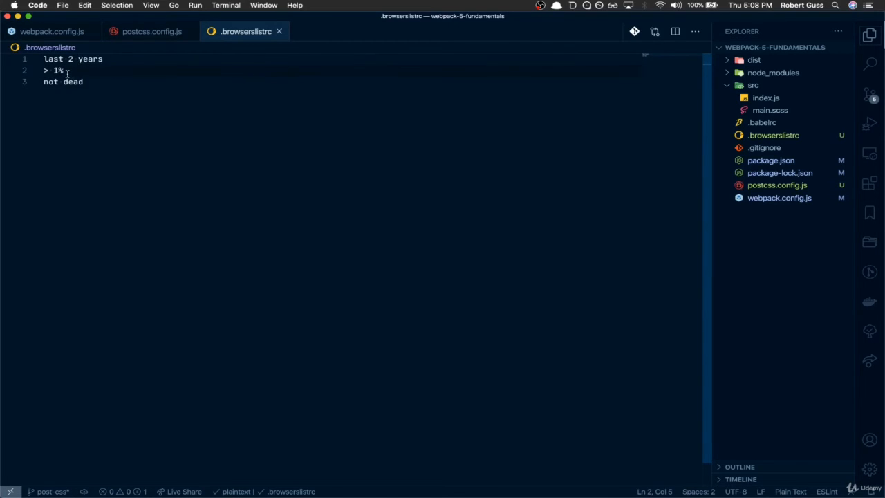
pyautogui.click(85, 81)
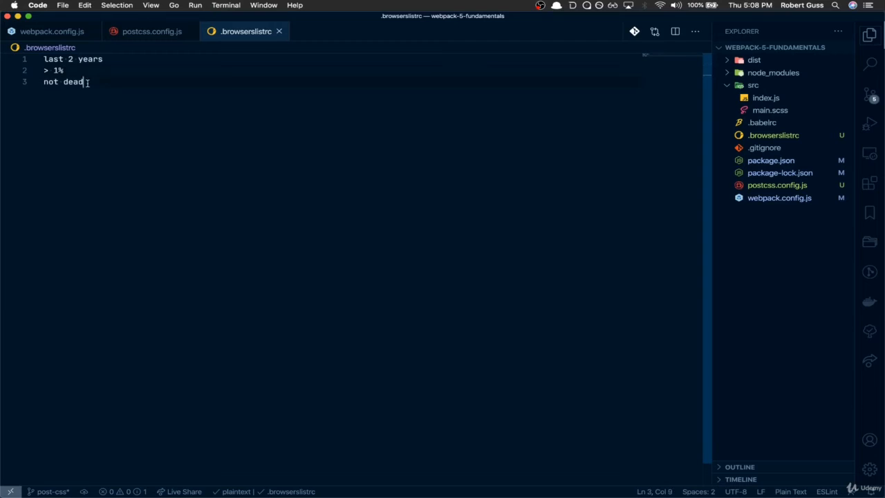
pyautogui.doubleClick(72, 82)
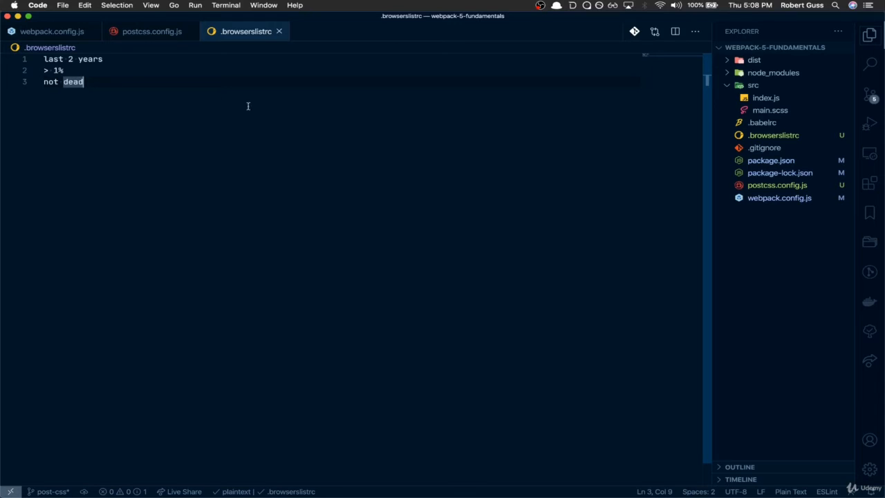
pyautogui.click(770, 110)
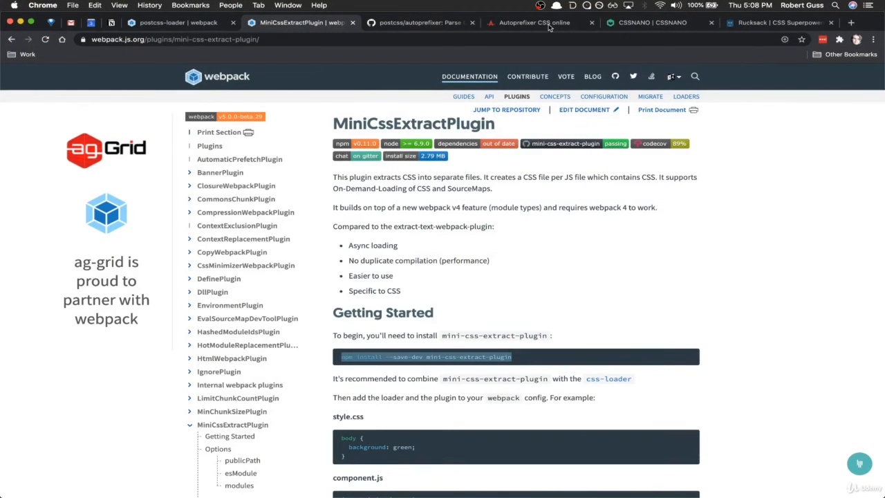
# Switch to the Autoprefixer CSS online demo and highlight its display: grid declaration.
pyautogui.click(531, 22)
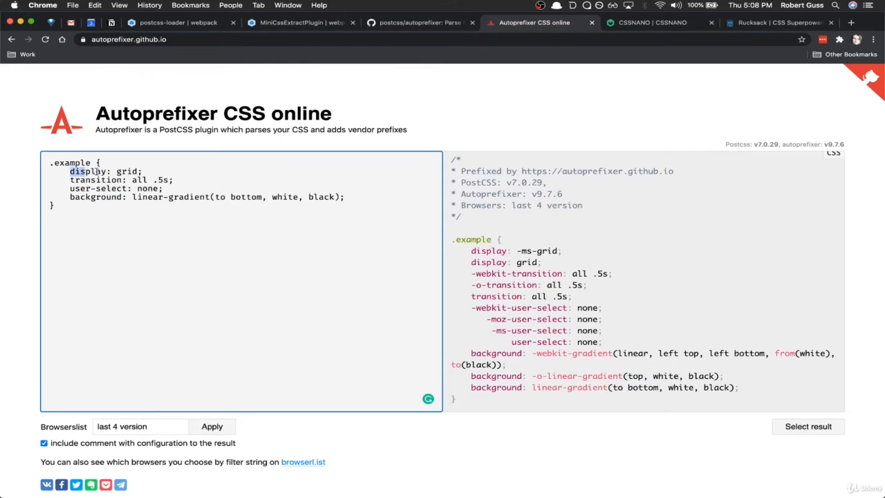
pyautogui.moveTo(69, 170); pyautogui.dragTo(346, 197)
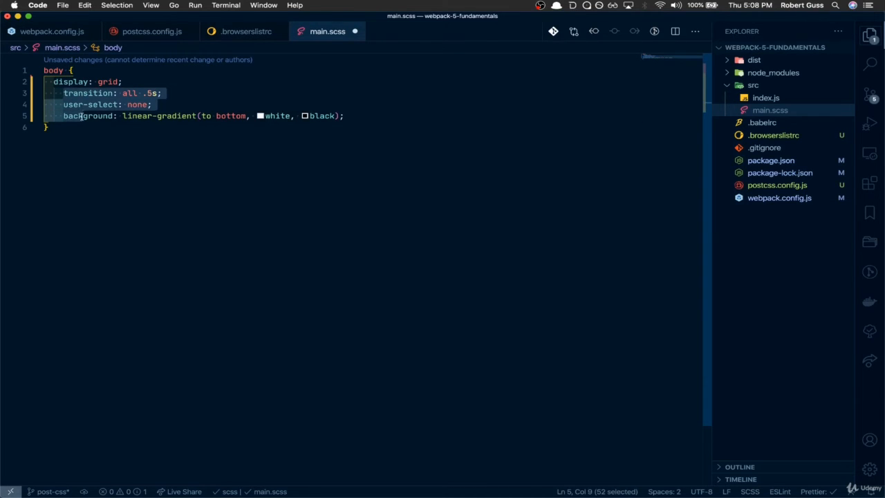
# Add font-size: responsive; after the background line in main.scss and save.
pyautogui.click(334, 116)
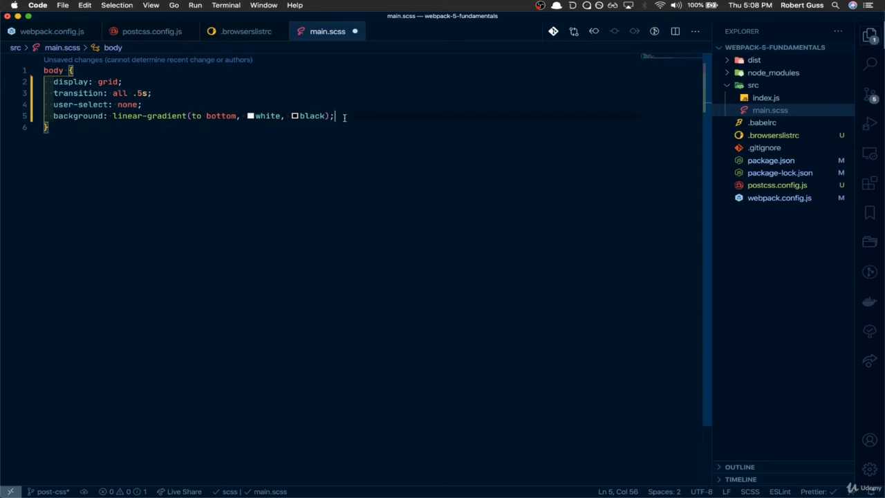
pyautogui.write('font-siz')
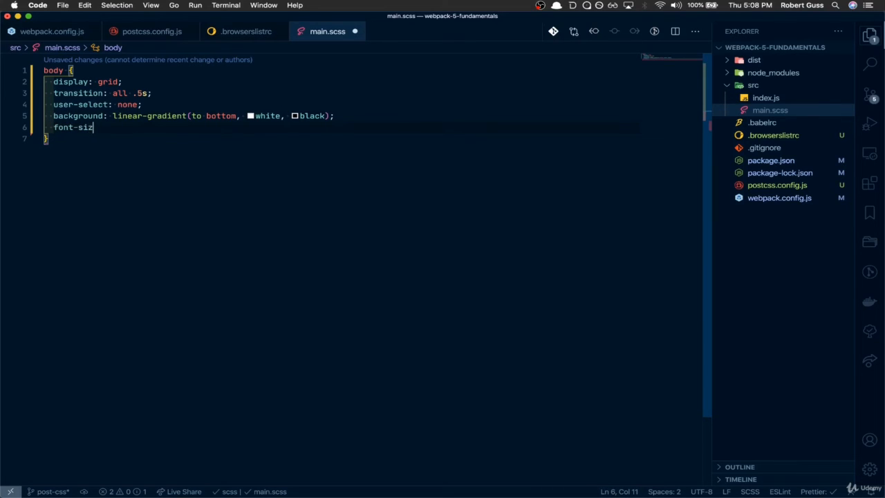
pyautogui.write('e: responsive;')
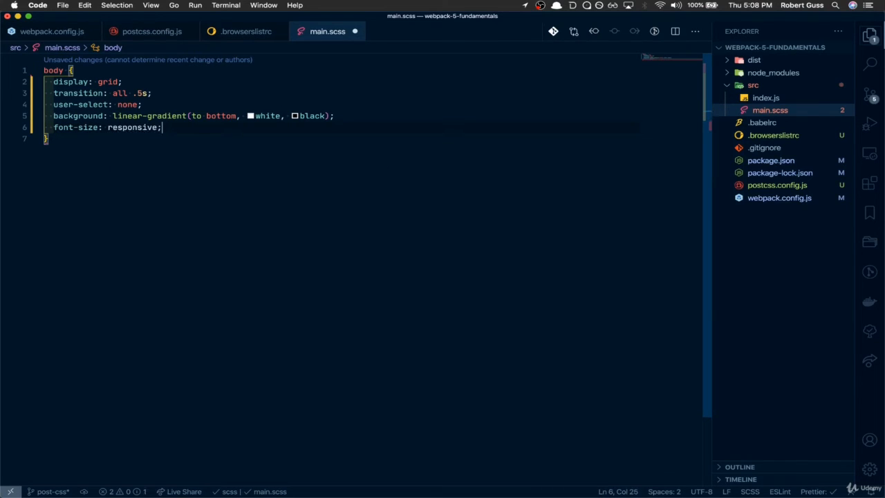
pyautogui.press('cmd+s')
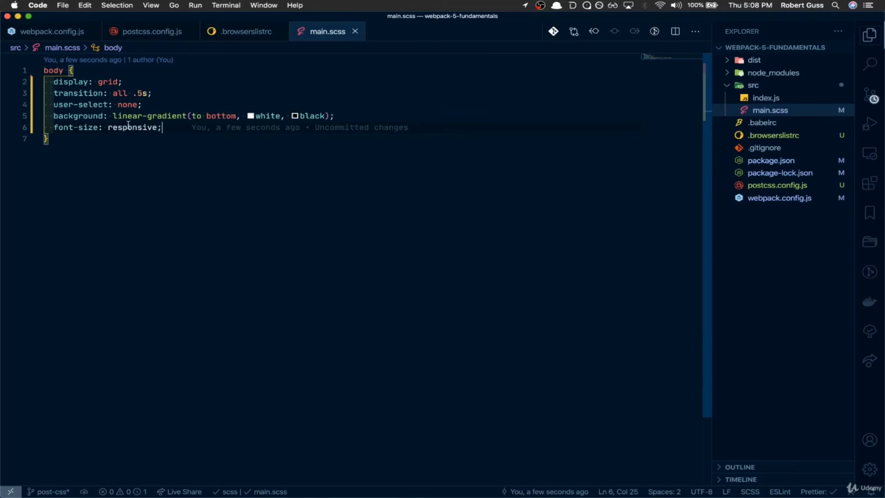
pyautogui.moveTo(159, 168)
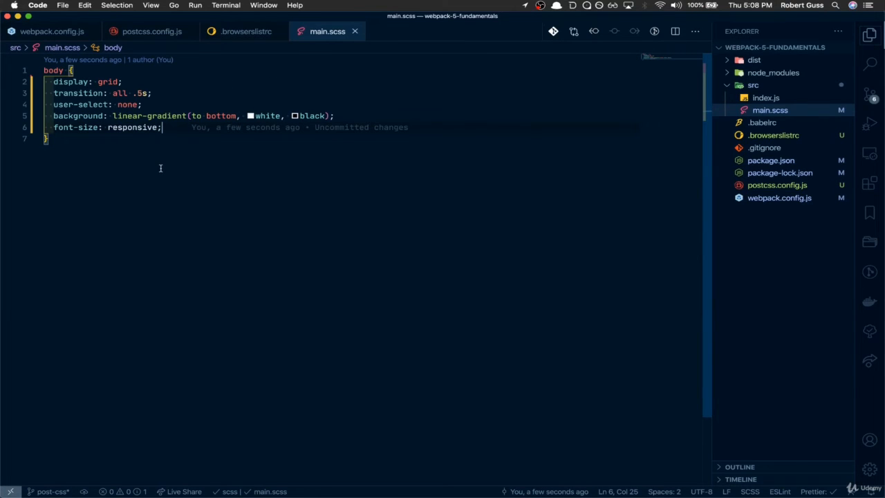
pyautogui.moveTo(227, 204)
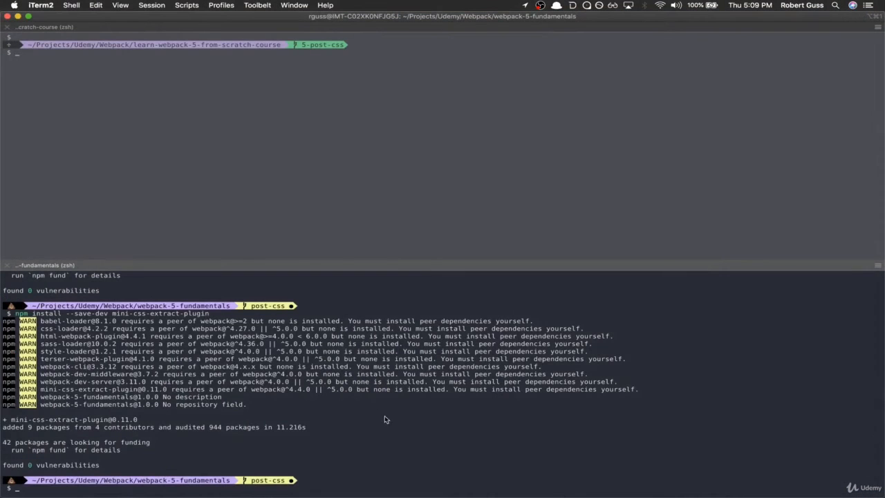
# Stop the dev server and run nr build in iTerm2.
pyautogui.press('cmd+k')
pyautogui.write('nr dev')
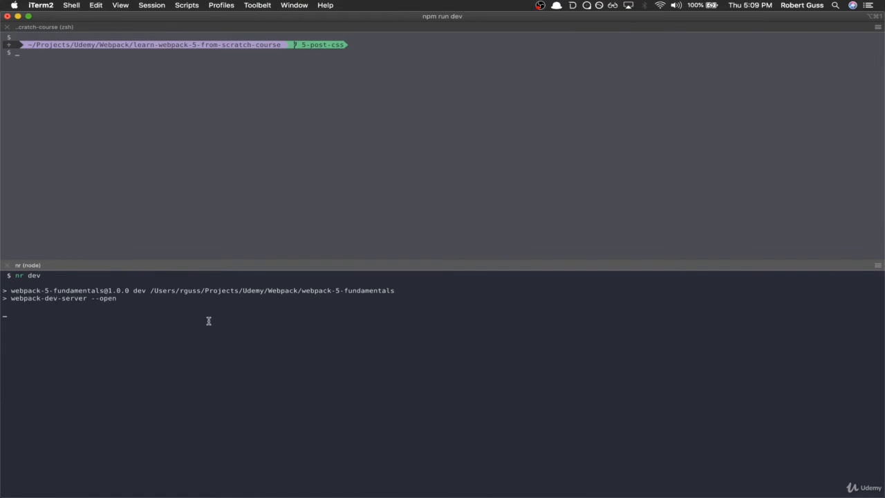
pyautogui.moveTo(25, 275)
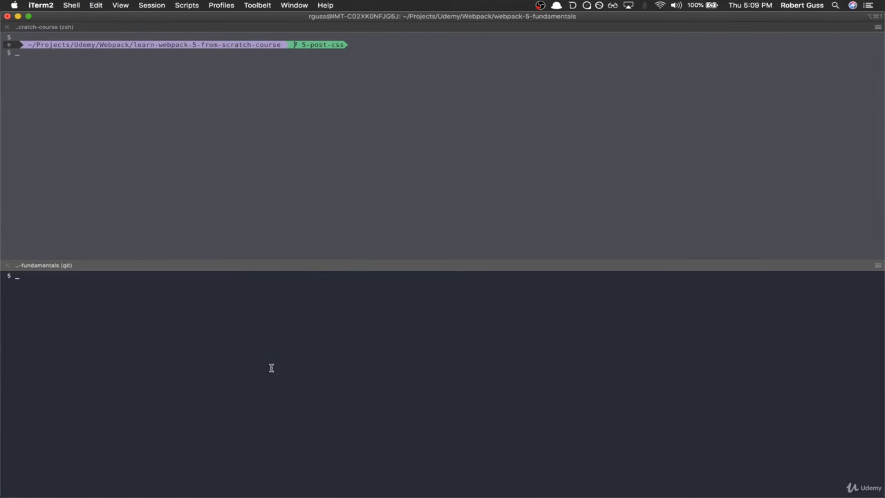
pyautogui.write('nr build')
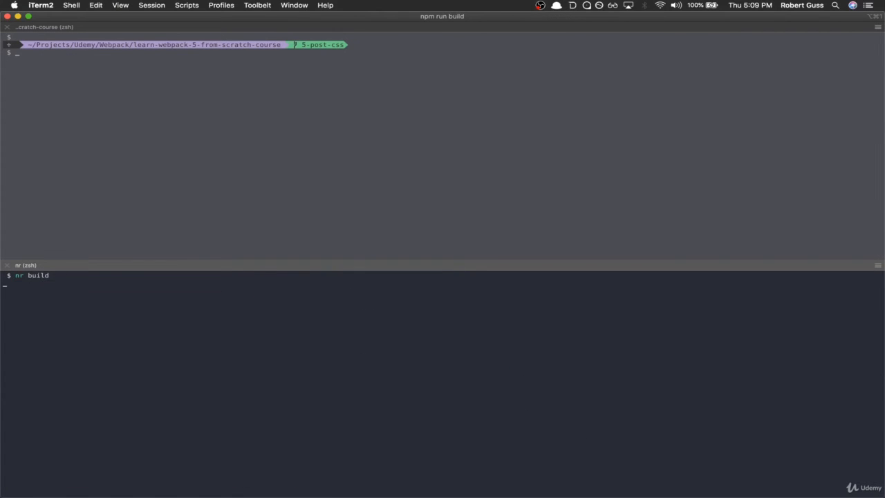
pyautogui.press('Return')
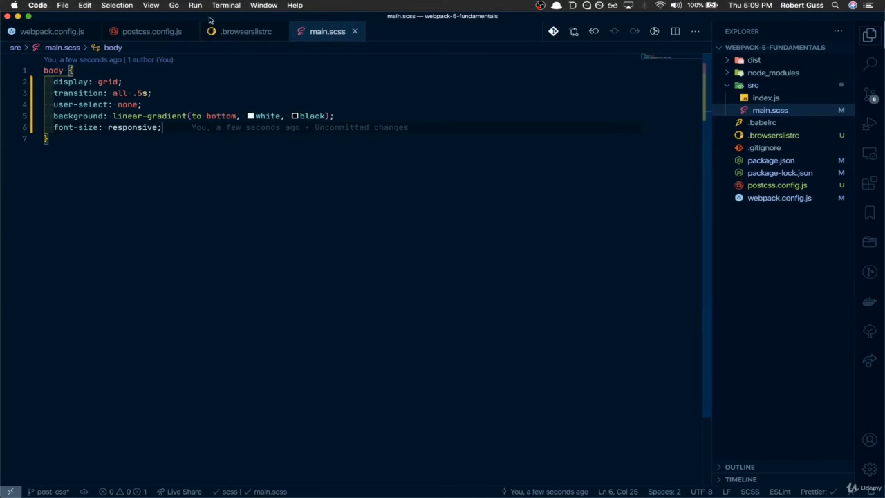
# Open dist/main.css to inspect the prefixed user-select and calc-based font-size.
pyautogui.click(159, 31)
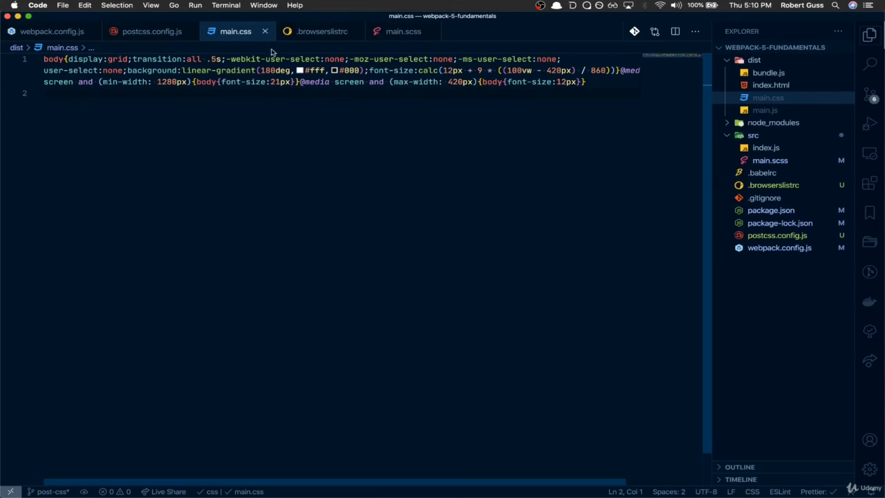
# Close the minified main.css tab and launch another production build.
pyautogui.click(166, 31)
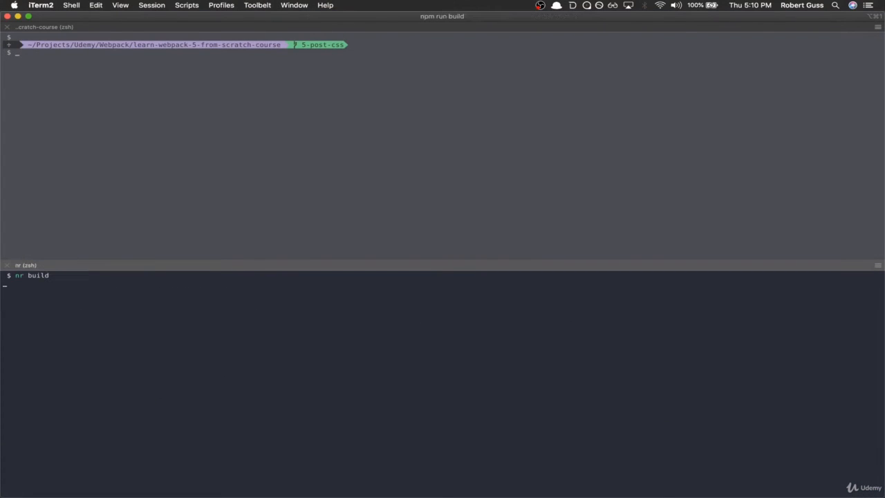
pyautogui.press('Return')
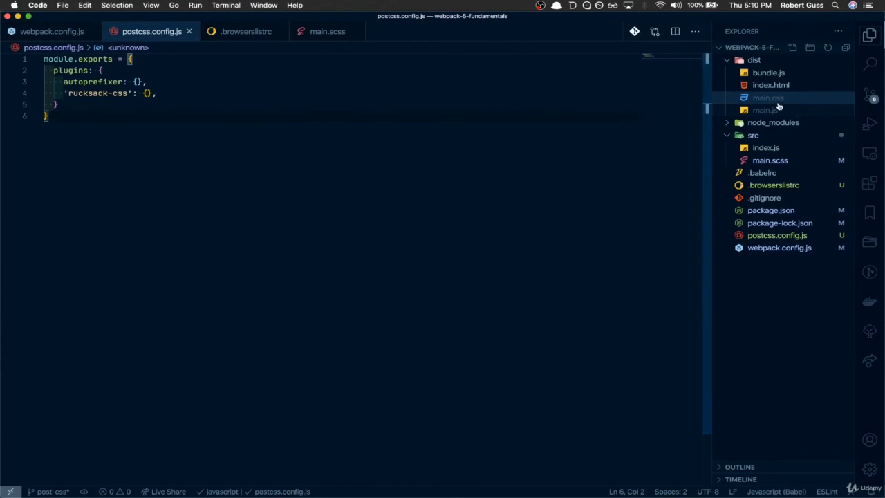
# Reopen dist/main.css to review its unminified prefixes and media-query font sizes.
pyautogui.click(765, 97)
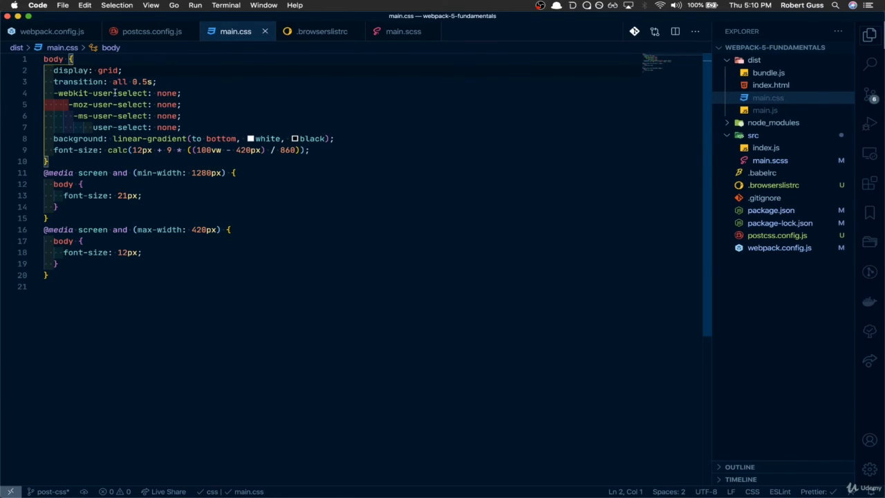
pyautogui.moveTo(104, 93)
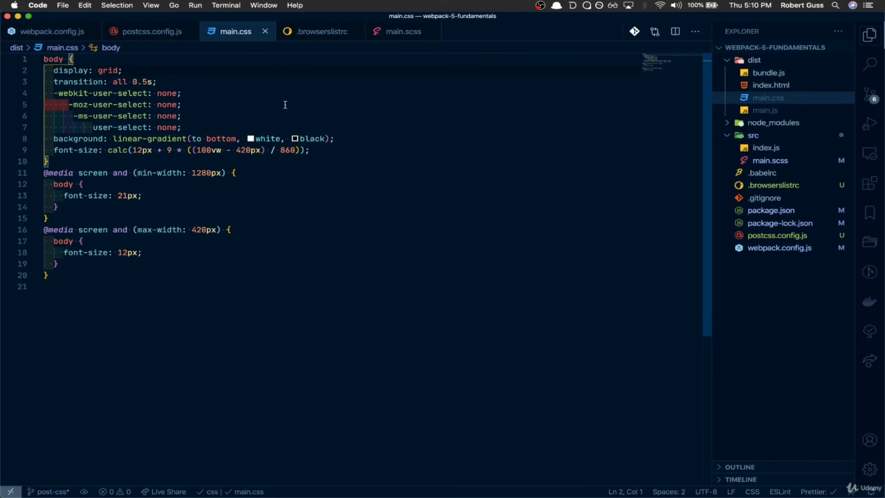
pyautogui.moveTo(305, 181)
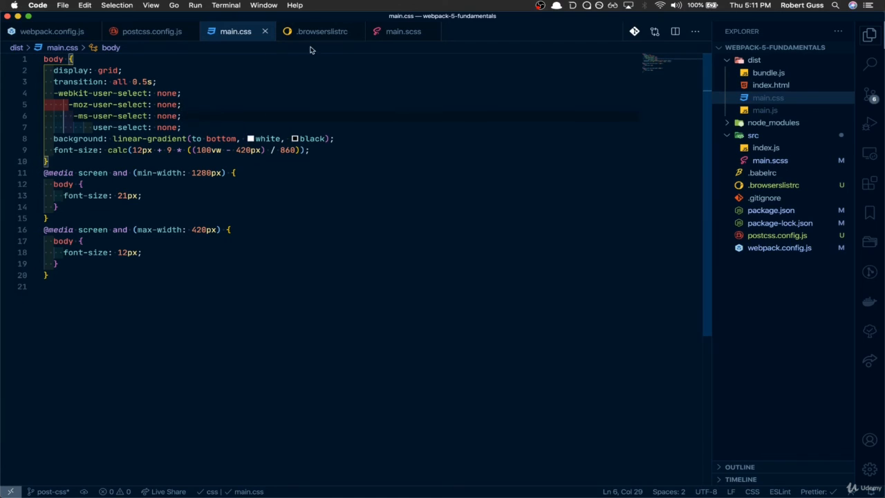
# Set .browserslistrc to 'last 4 version' and rebuild in the terminal.
pyautogui.click(322, 31)
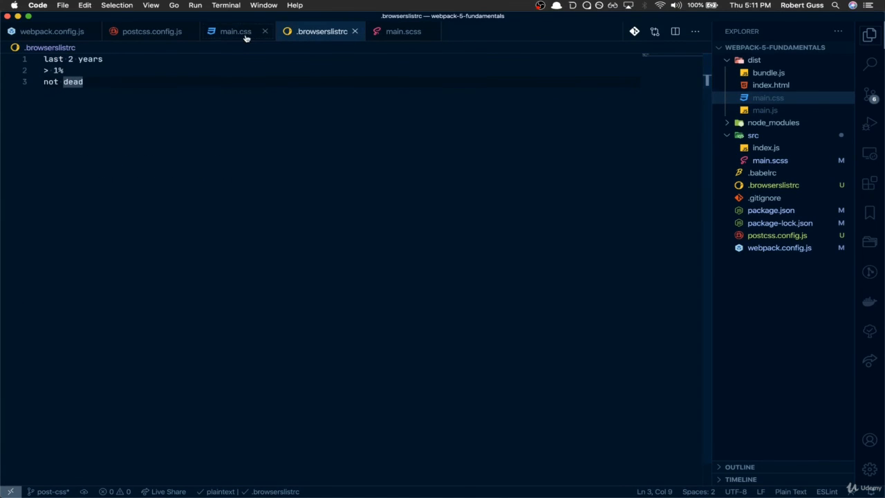
pyautogui.click(240, 31)
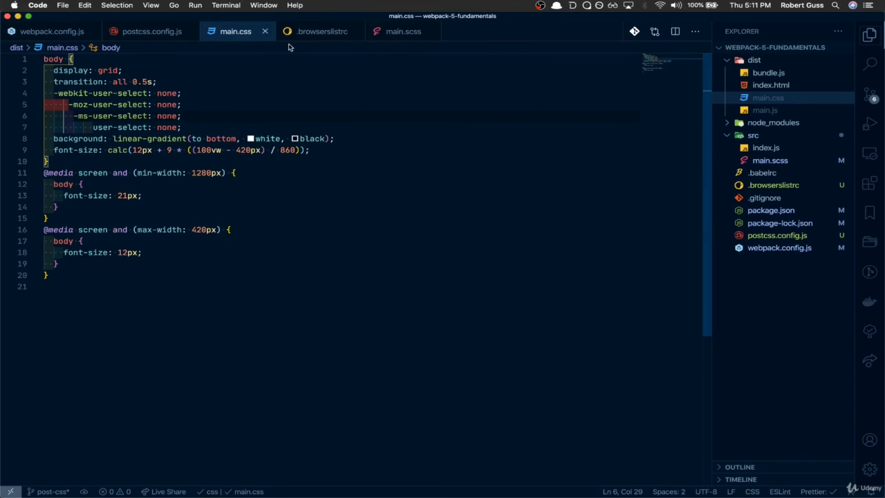
pyautogui.click(321, 31)
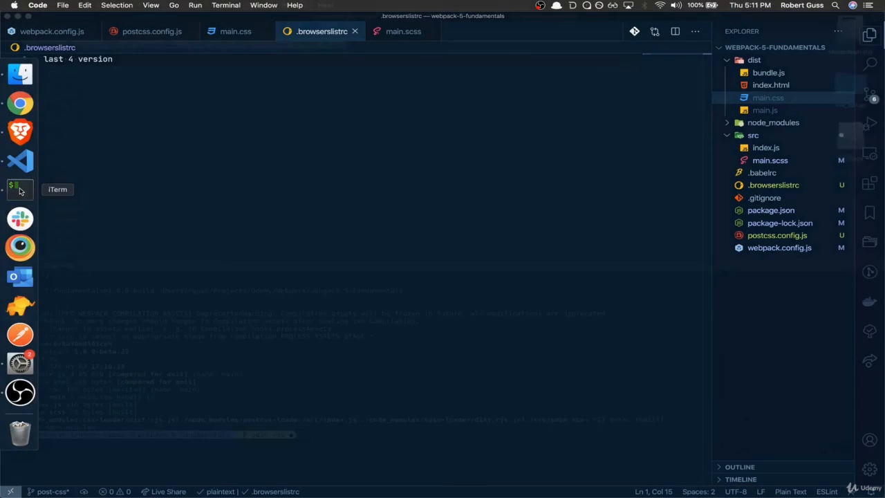
pyautogui.click(20, 189)
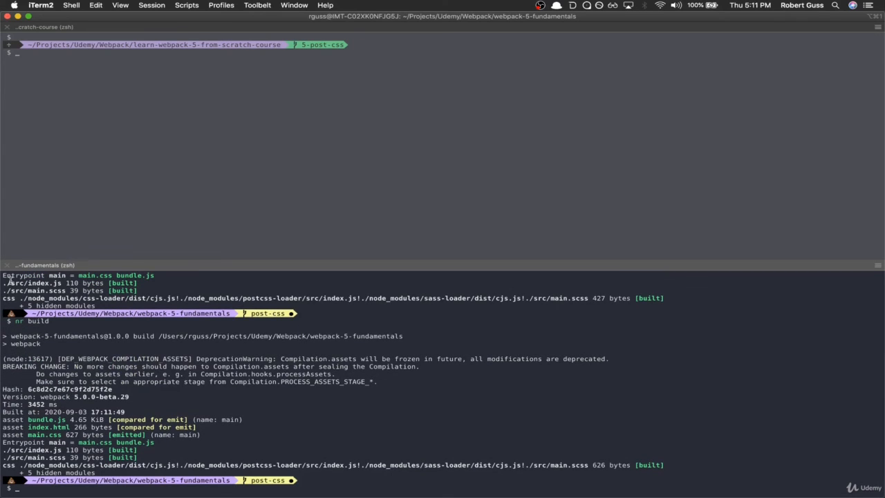
pyautogui.moveTo(15, 163)
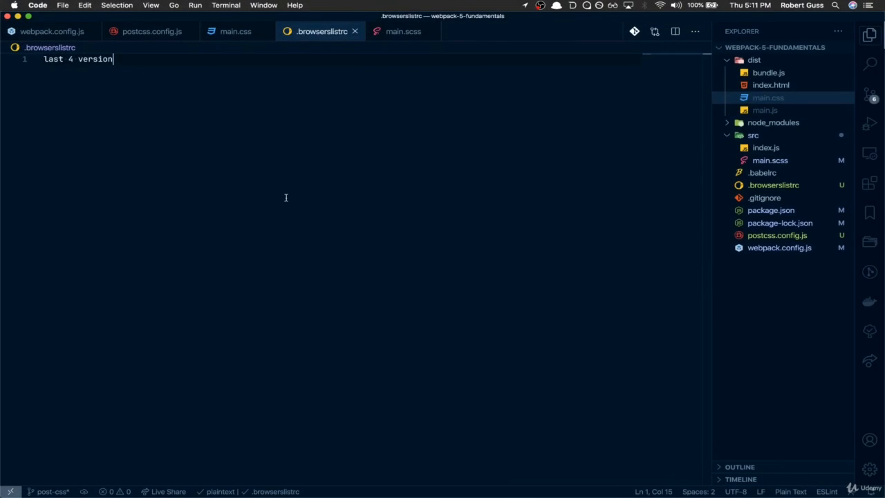
pyautogui.moveTo(166, 52)
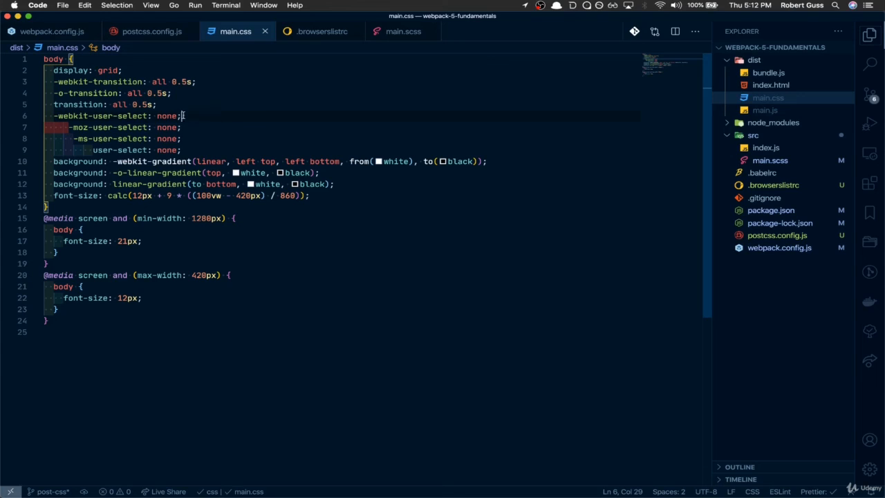
pyautogui.moveTo(244, 84)
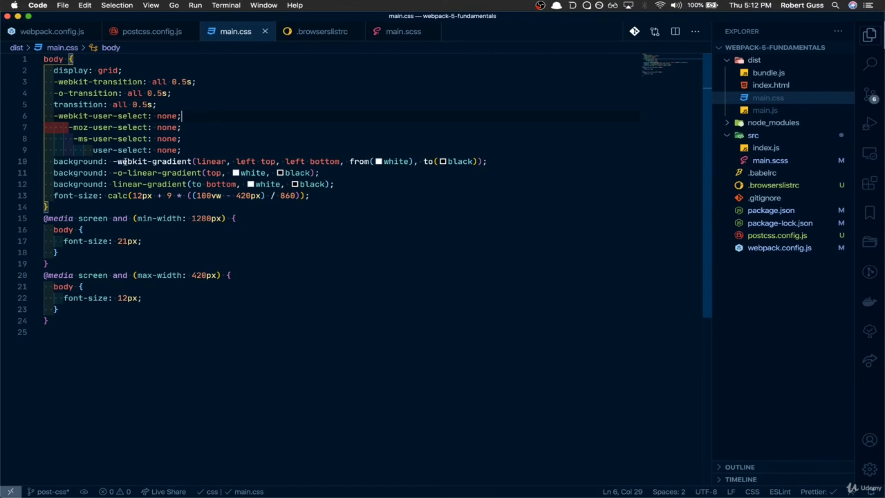
pyautogui.moveTo(289, 258)
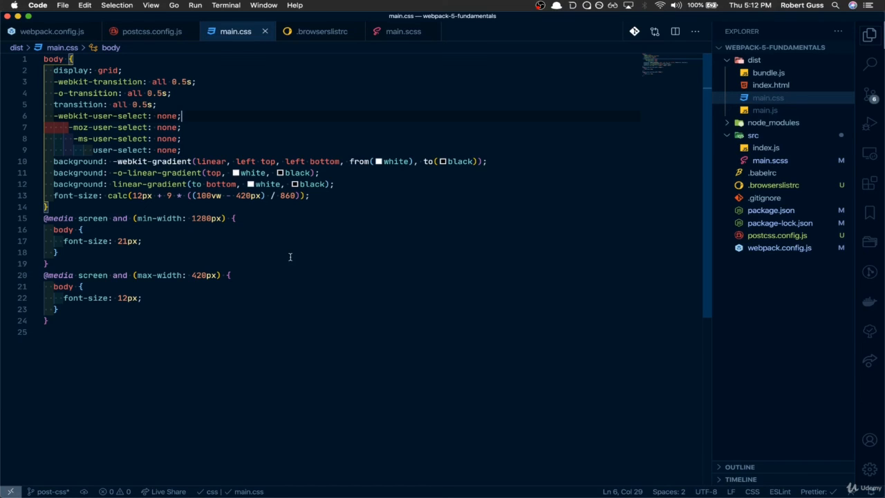
# Revert .browserslistrc to its three original queries and return to the rebuilt main.css.
pyautogui.click(322, 32)
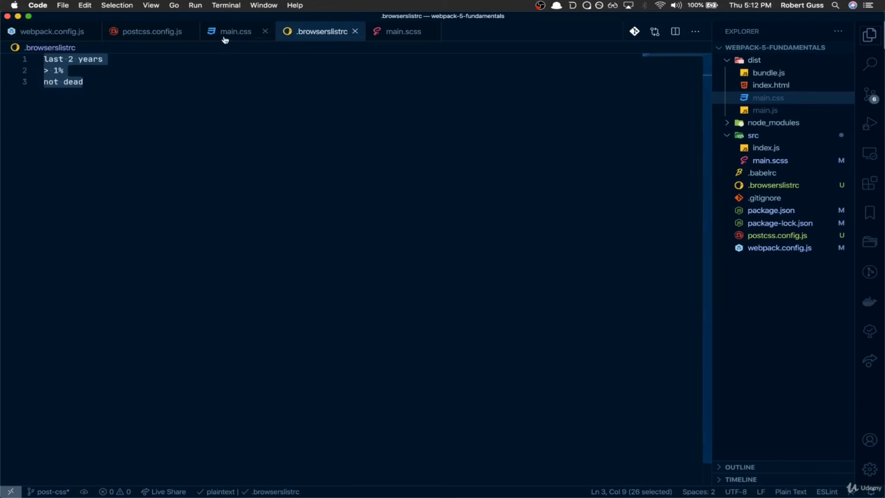
pyautogui.click(235, 31)
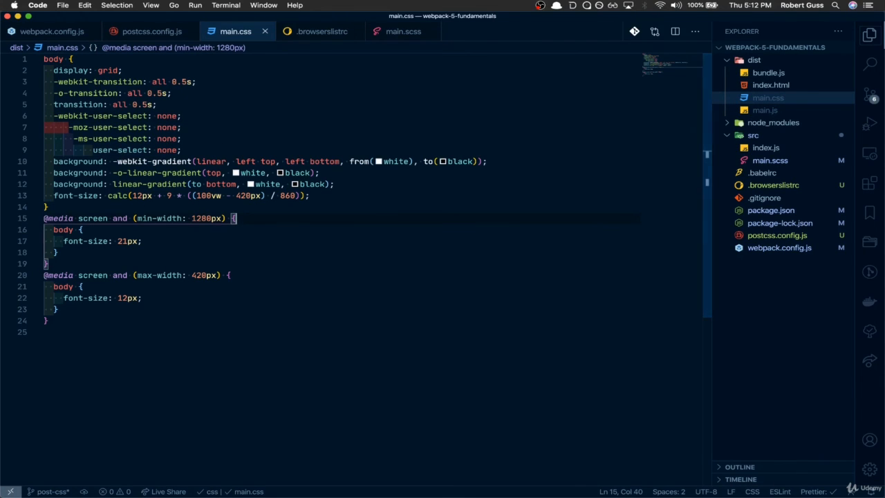
pyautogui.moveTo(520, 313)
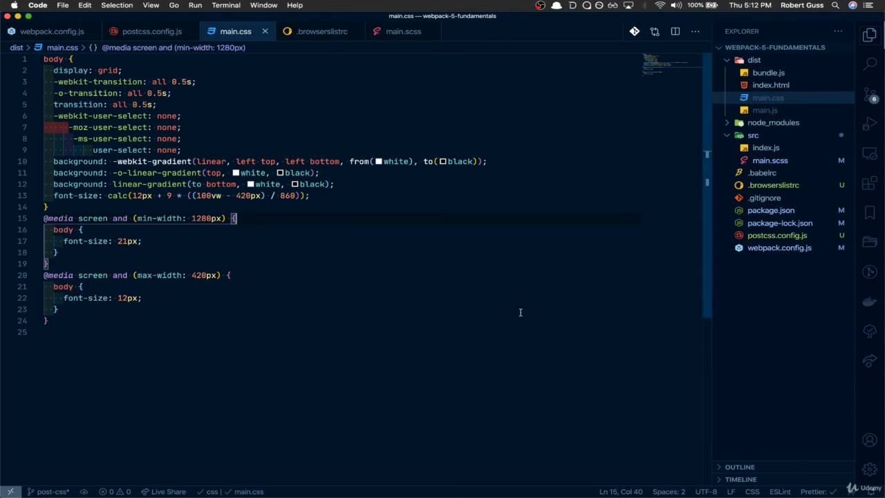
pyautogui.moveTo(465, 262)
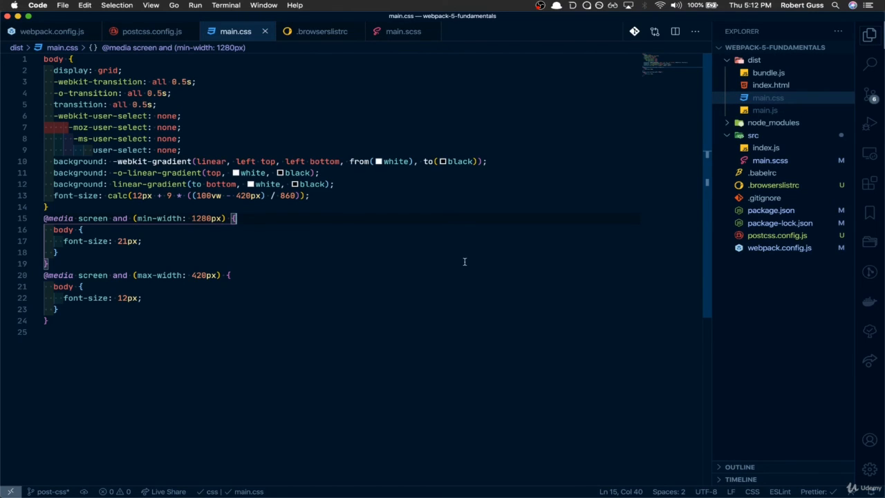
pyautogui.moveTo(459, 263)
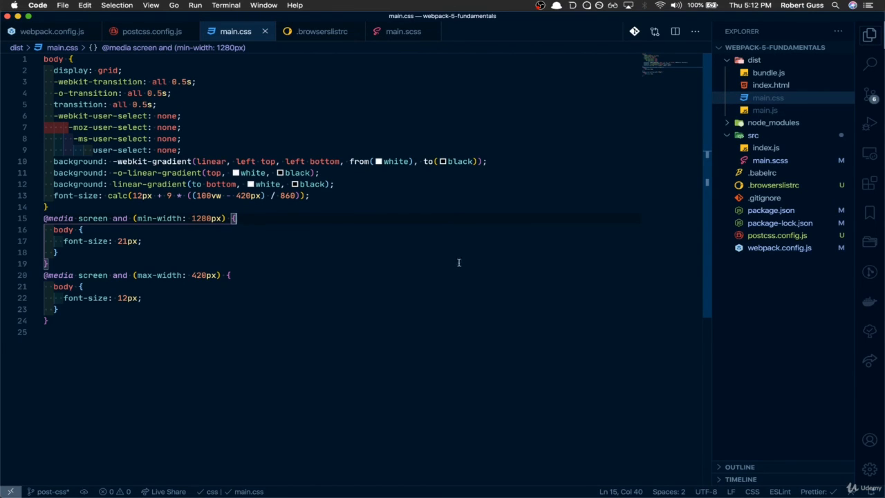